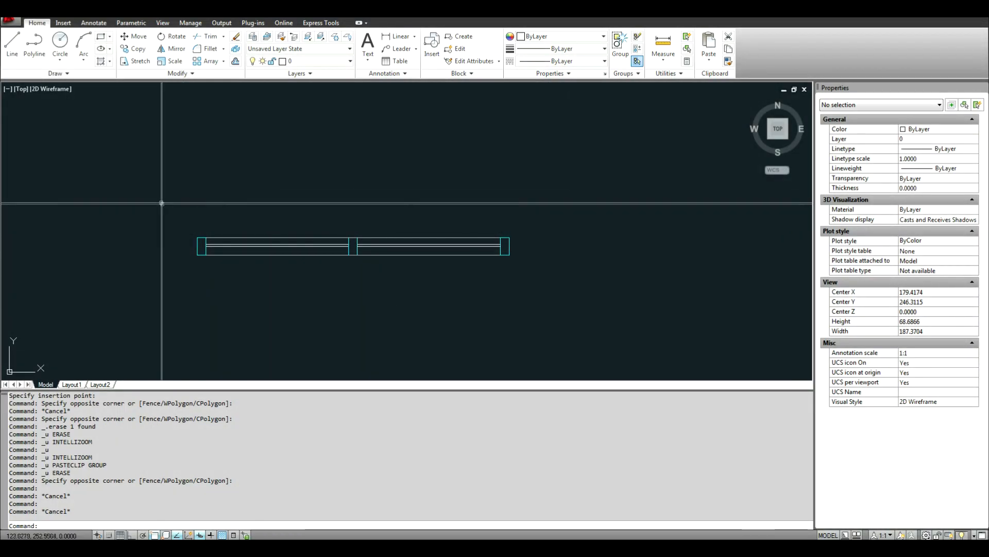
mouse_move(314, 217)
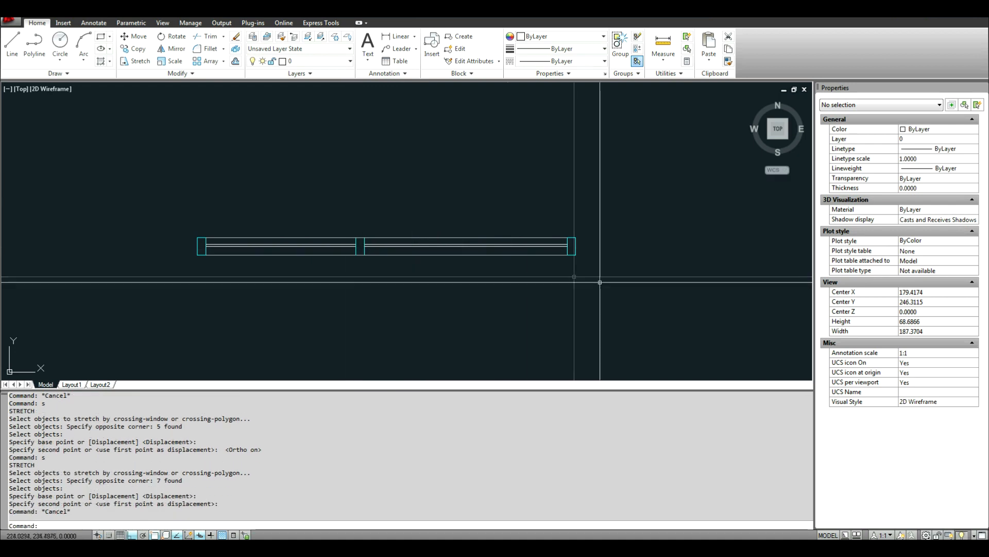
Undo the trial stretch, select the old storefront geometry, and start RECTANG for a mullion.
key(ctrl+z)
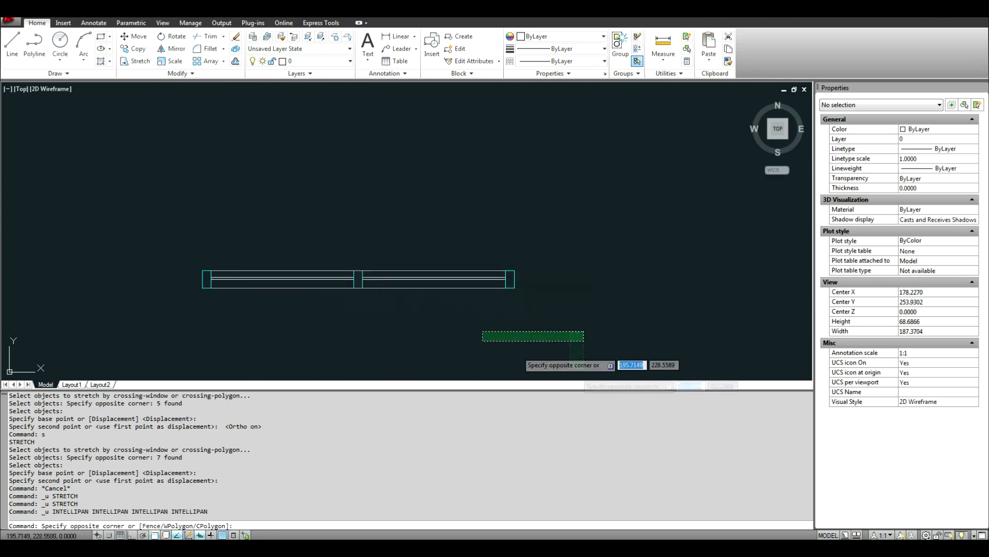
click(343, 313)
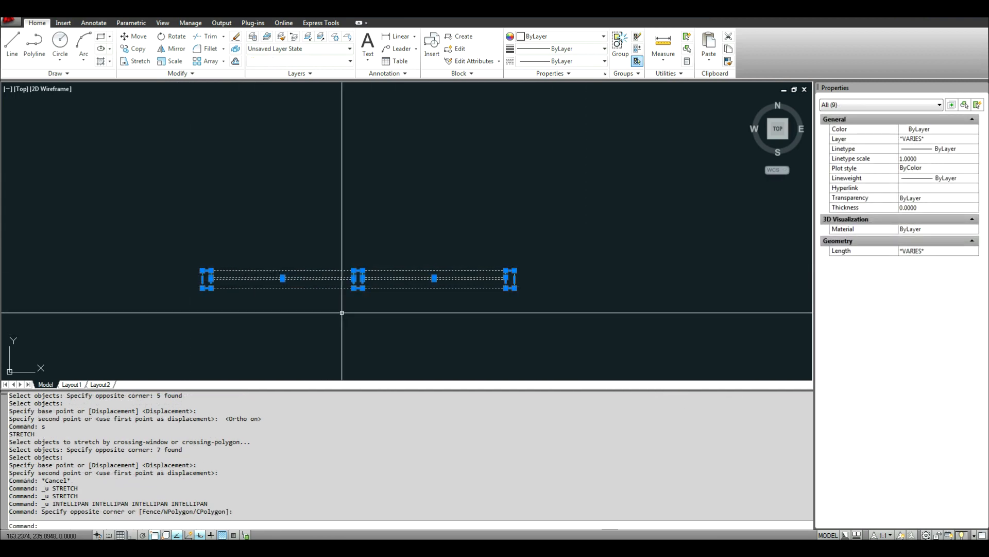
text(REC)
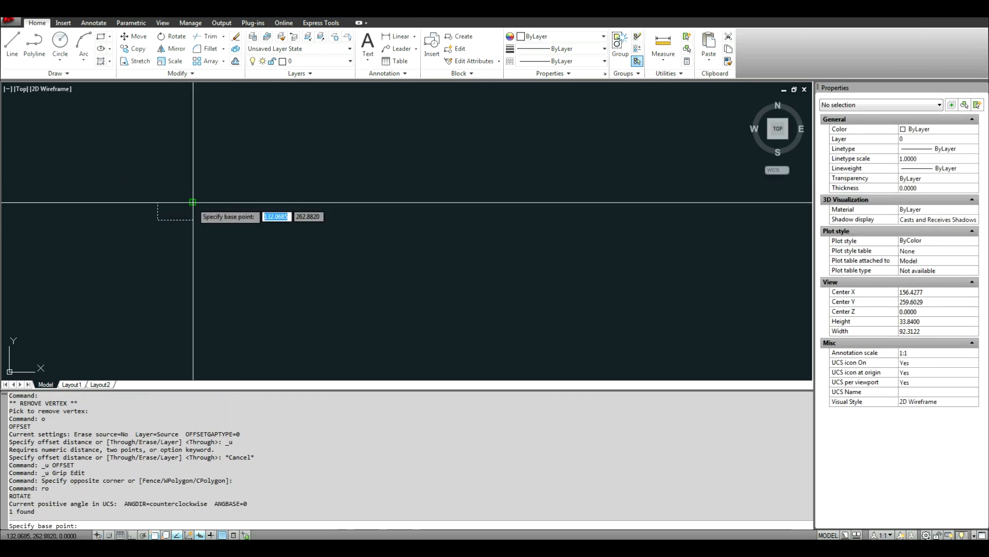
Pick the mullion's rotation base point, cancel, and begin entering the copy displacement.
click(192, 203)
text(5)
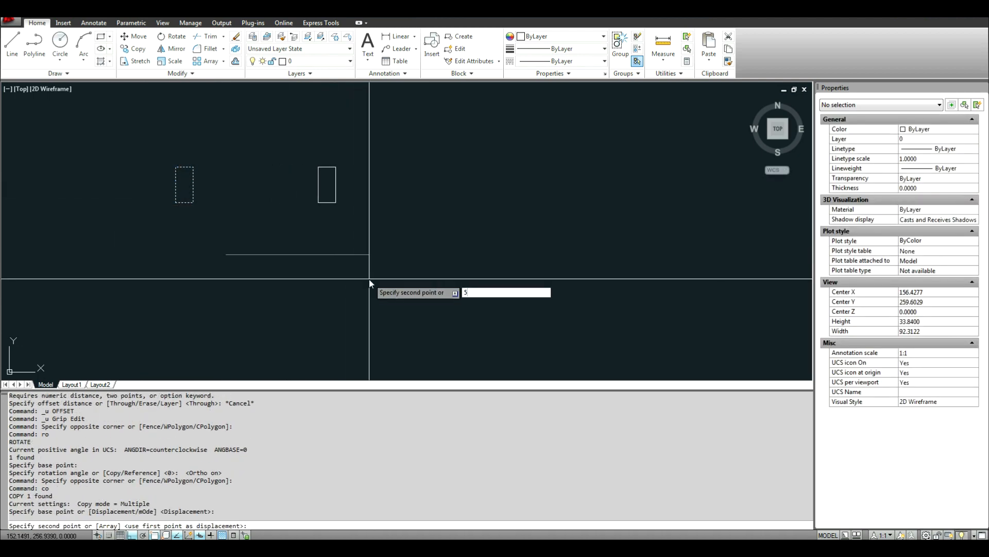
key(Escape)
text(60)
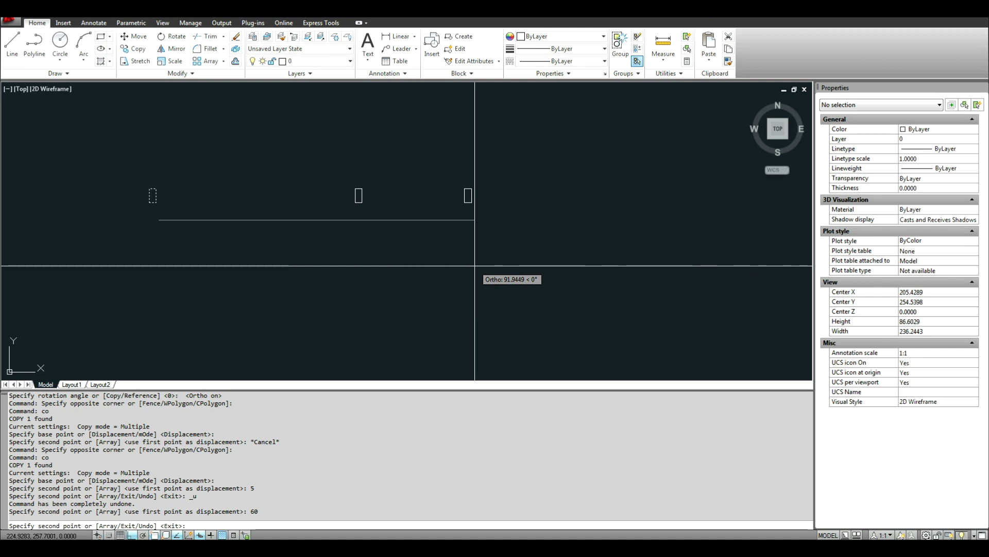
text(120)
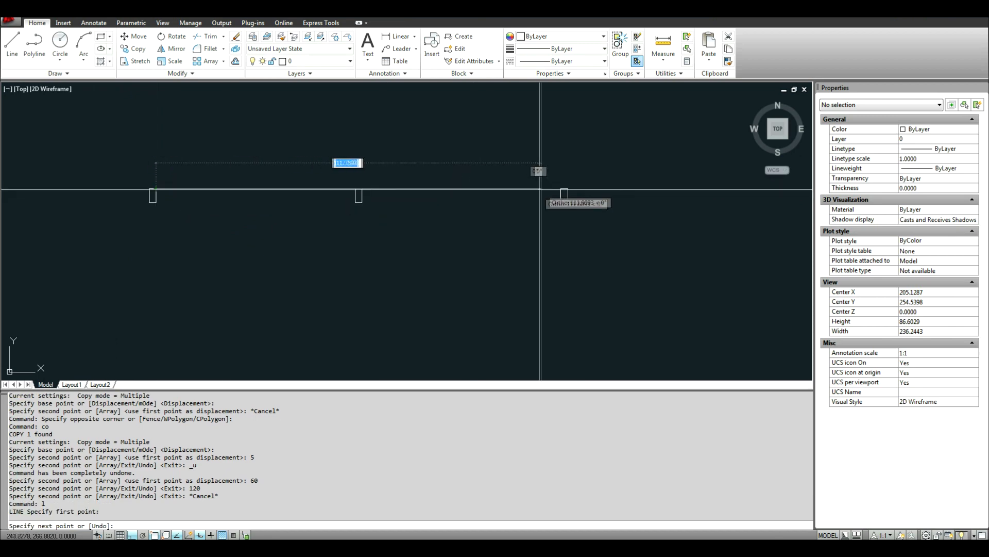
mouse_move(560, 194)
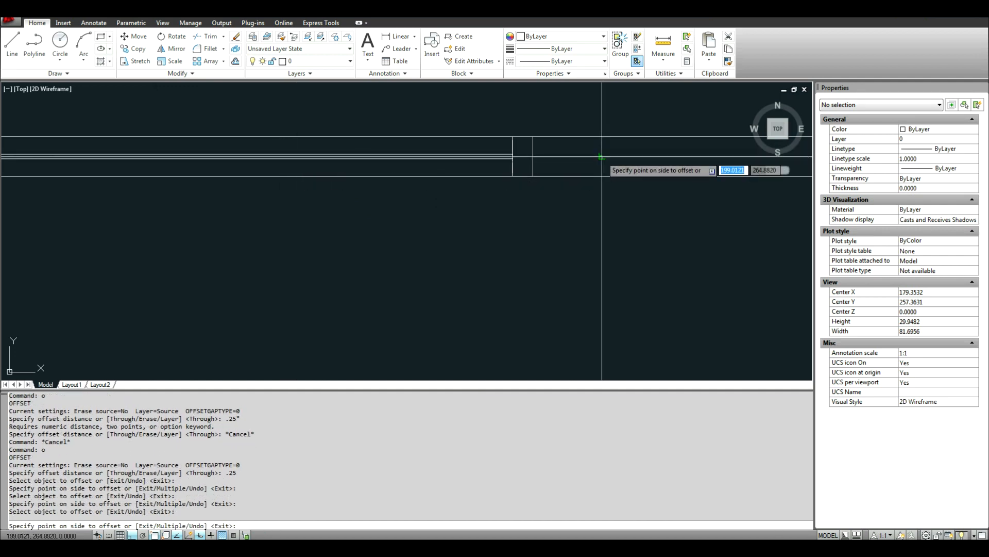
Place the 0.25 offset glazing line on the chosen side between mullions.
click(599, 166)
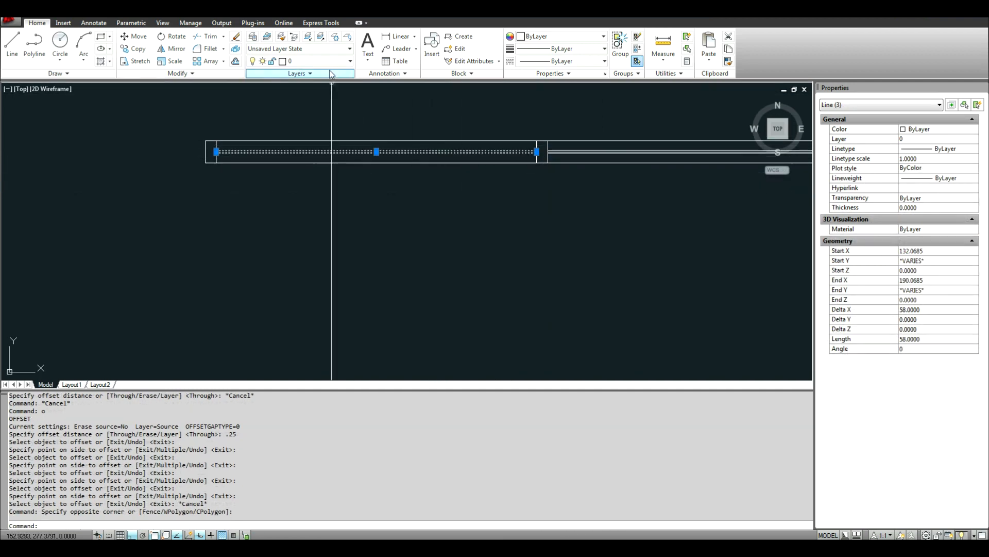
Put glass lines on A-Glaz, matching another line, and the two sill lines on A-Glaz-Sill.
click(349, 61)
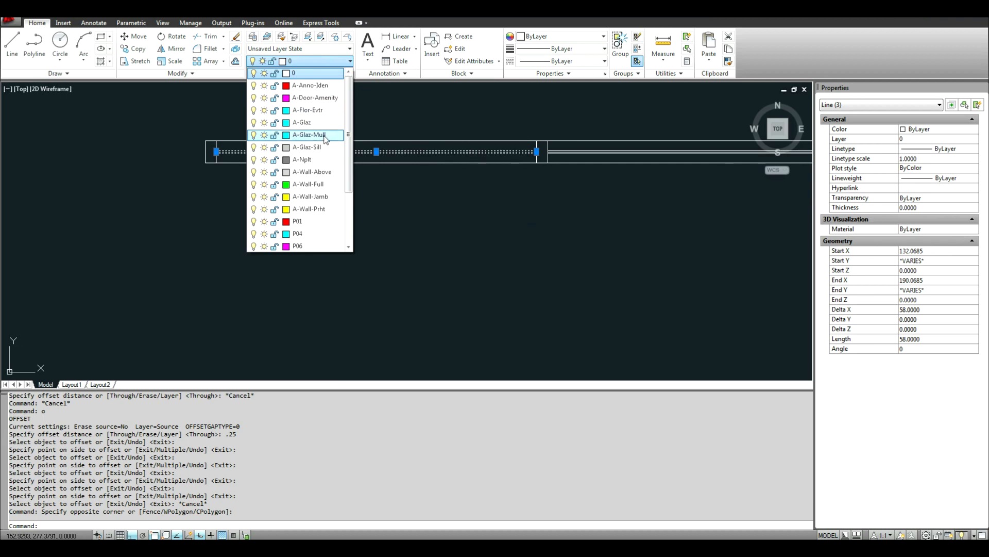
click(301, 122)
text(ma)
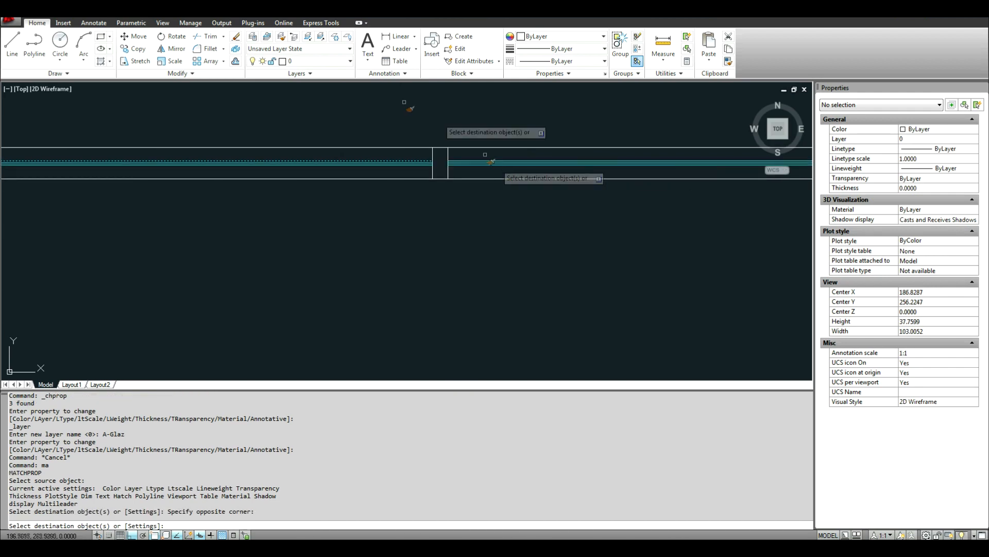
click(441, 163)
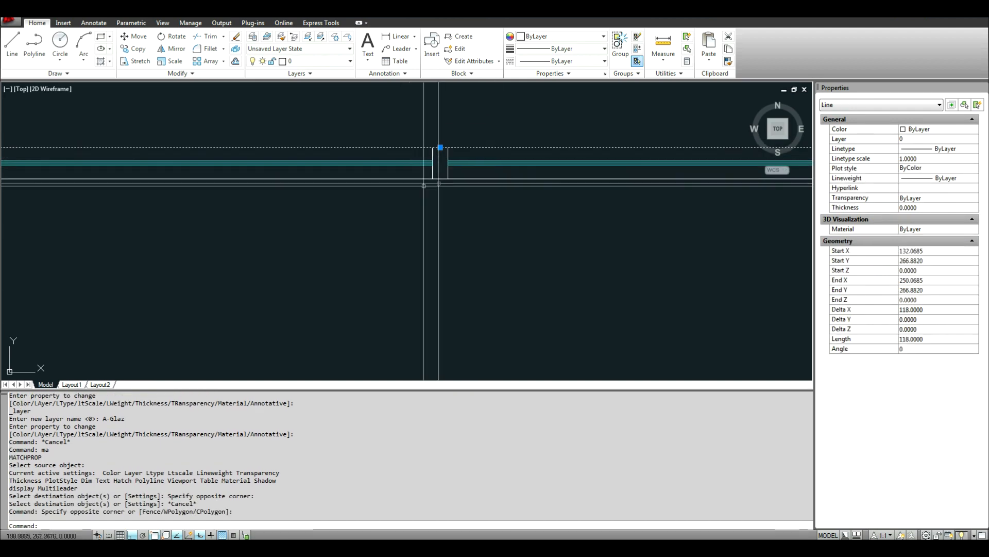
click(350, 60)
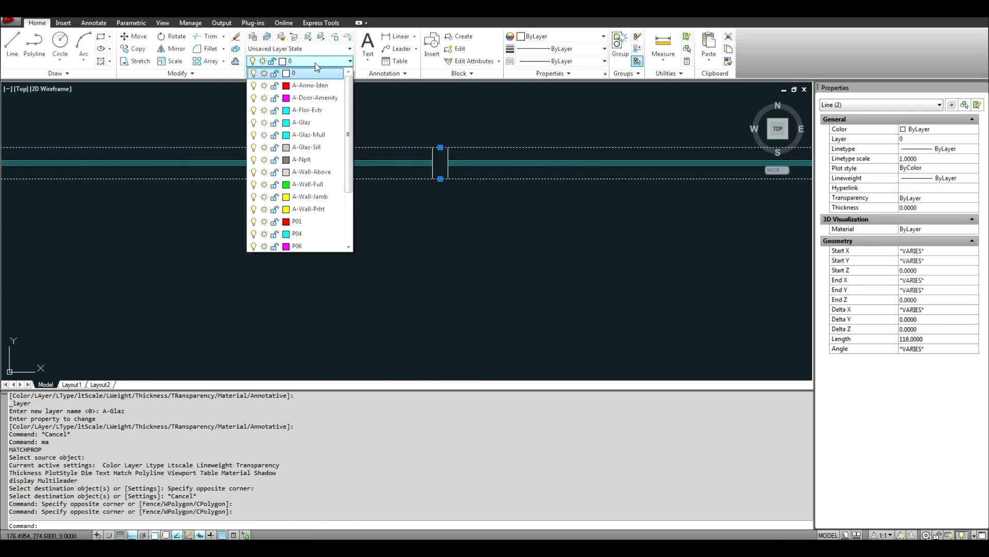
mouse_move(326, 147)
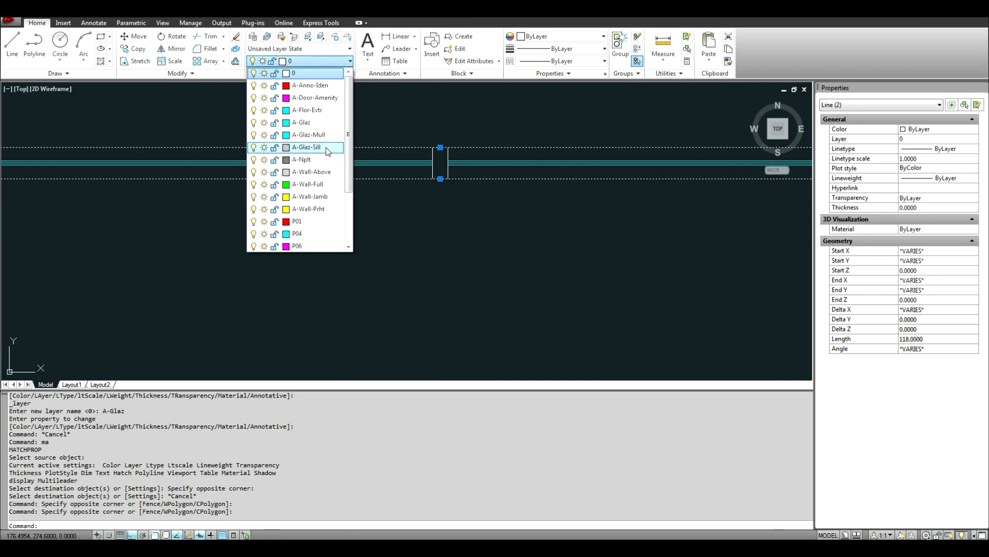
click(306, 147)
text(dr)
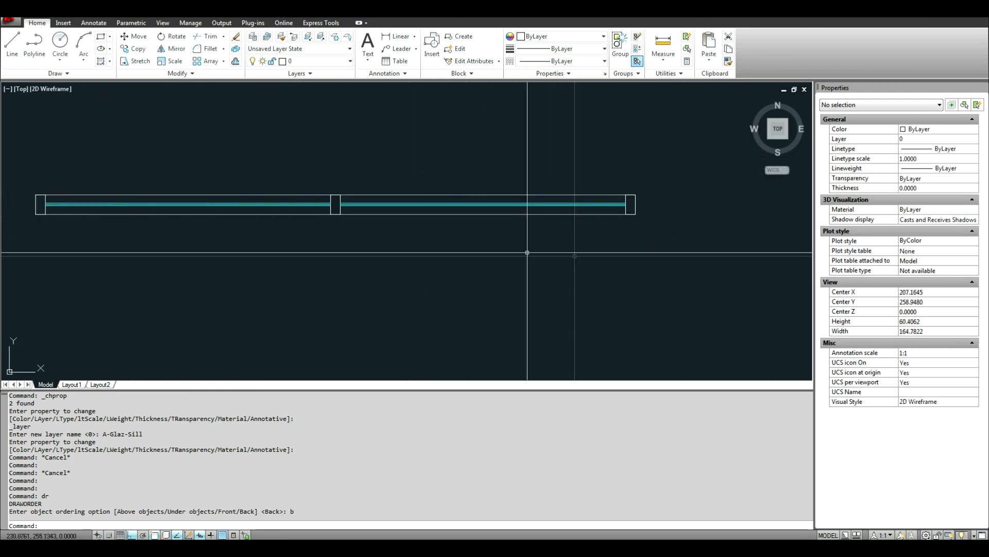
Create the plan-storefront block from the storefront objects and confirm with OK.
scroll(down, 3)
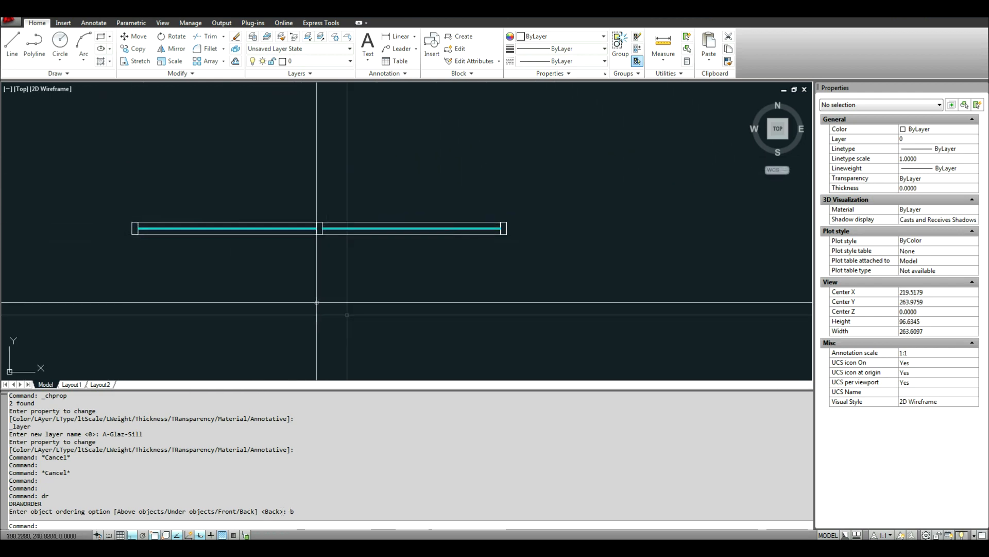
mouse_move(115, 208)
text(B)
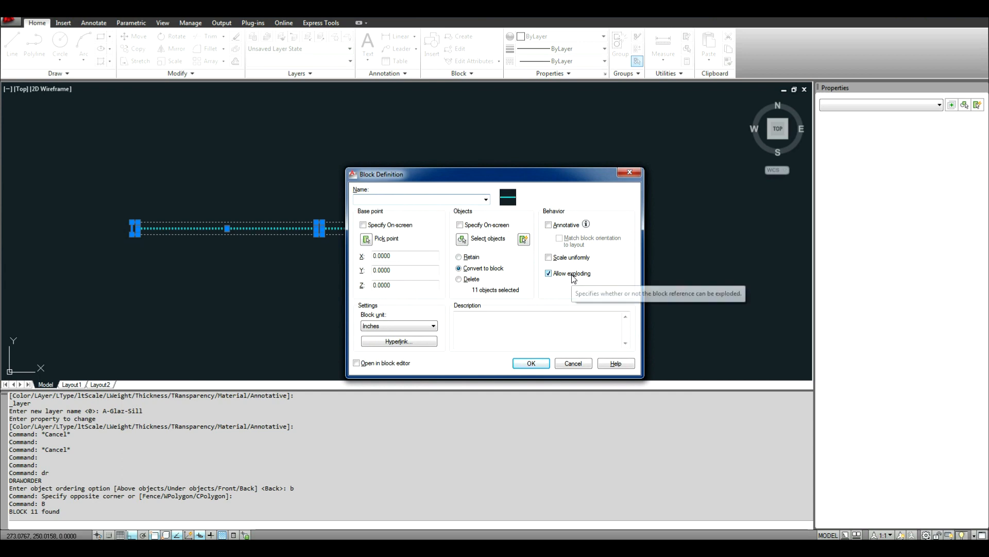
text(plan-storef)
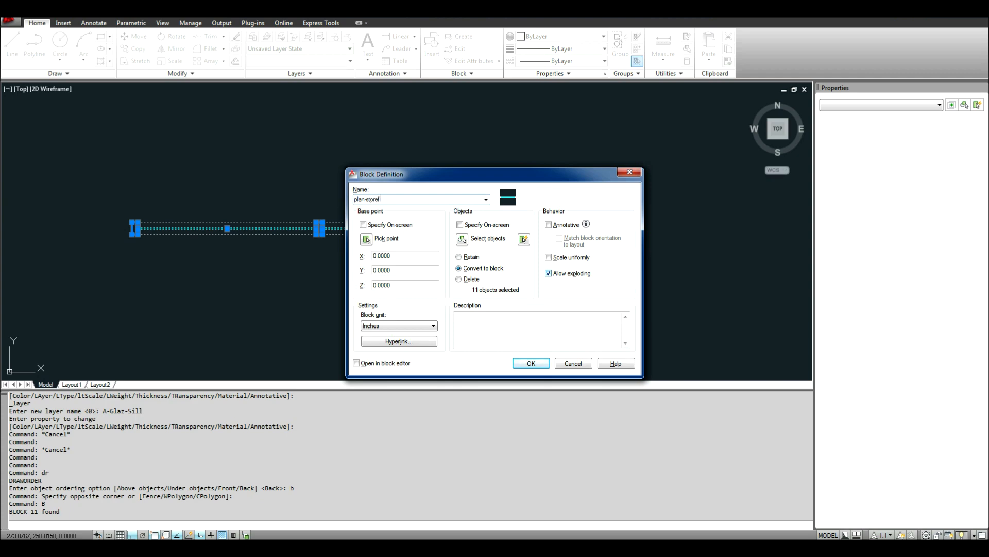
click(531, 363)
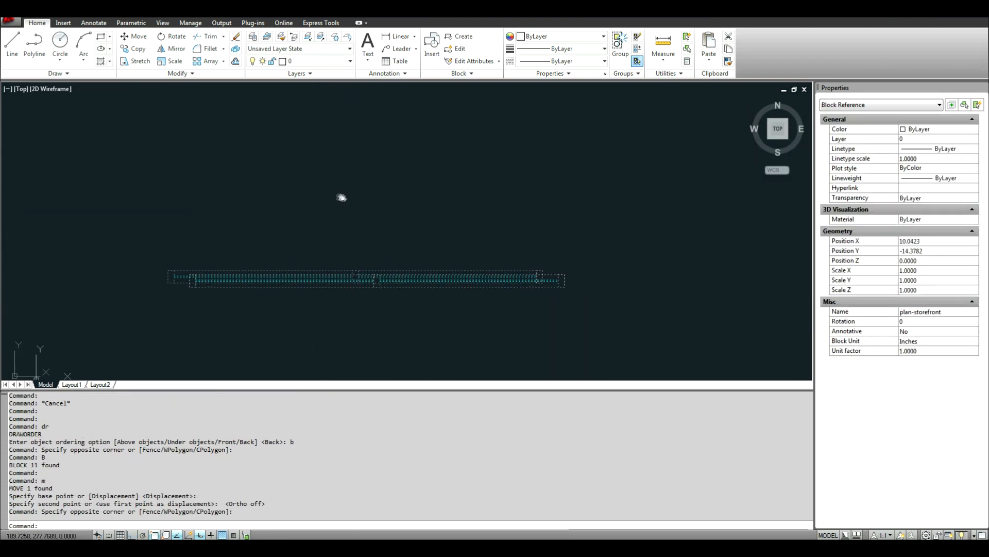
Cancel the active command and clear the current selection.
key(Escape)
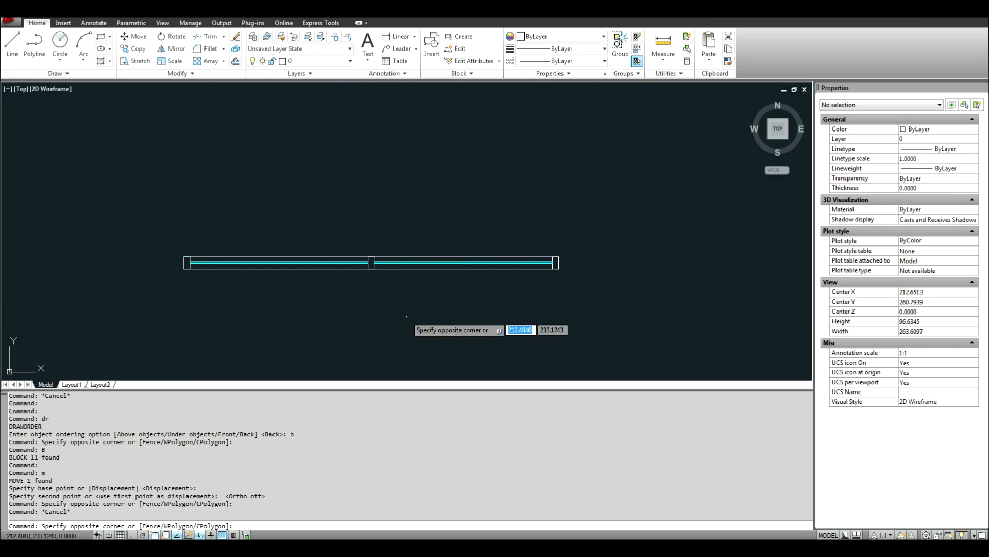
mouse_move(424, 272)
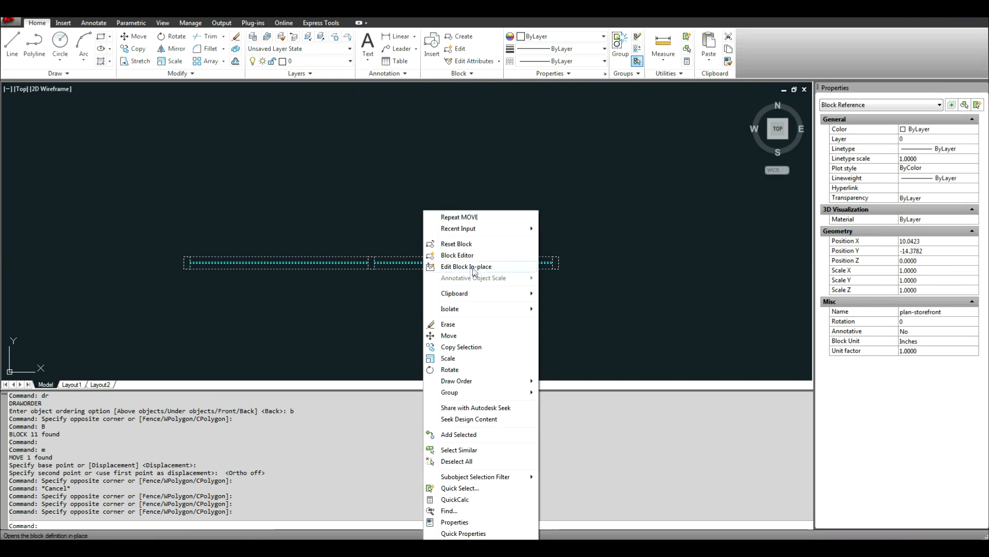
mouse_move(457, 256)
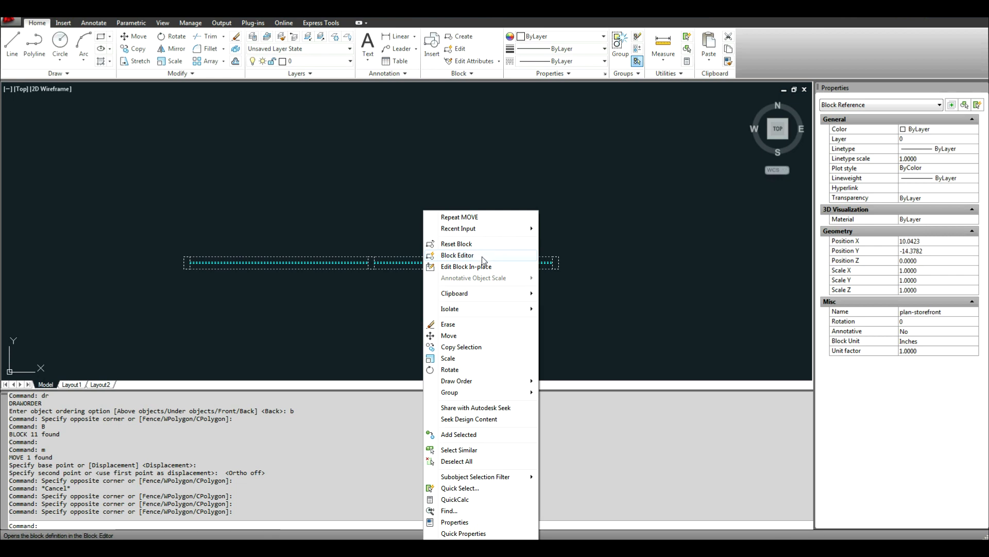
mouse_move(483, 267)
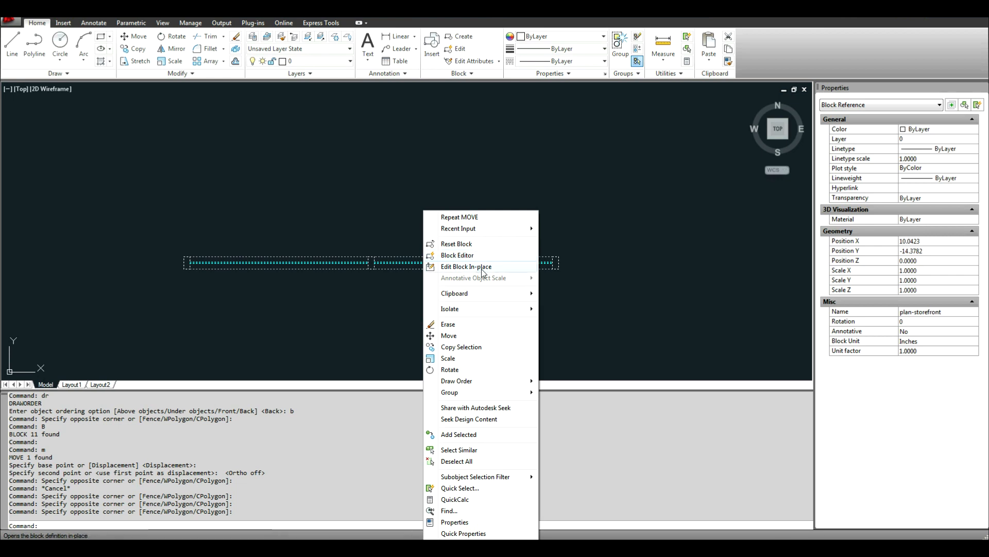
mouse_move(507, 273)
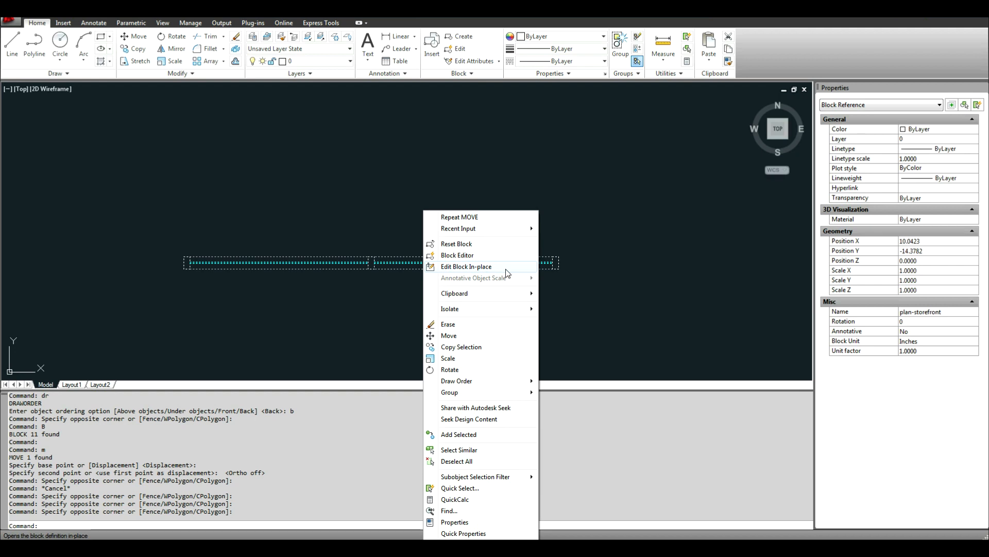
mouse_move(482, 277)
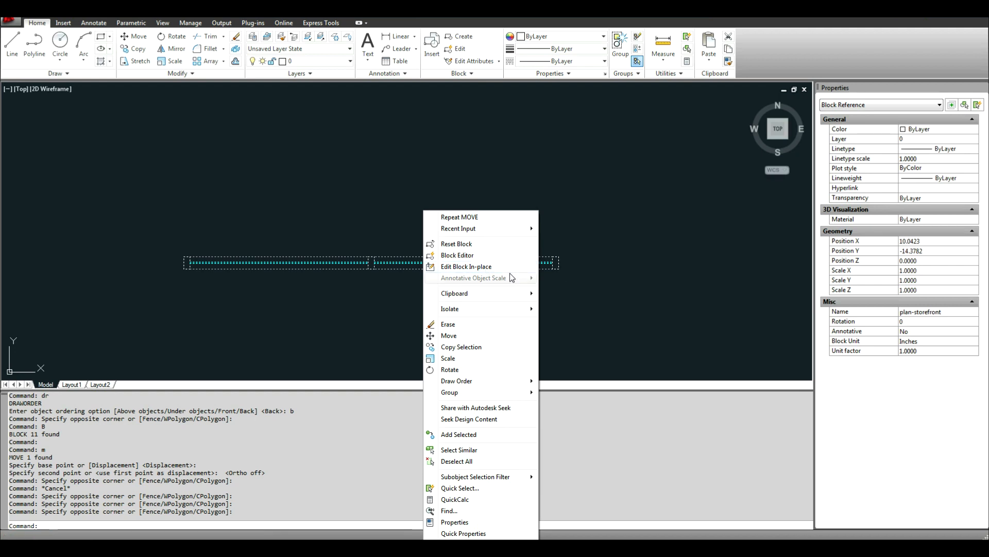
mouse_move(458, 255)
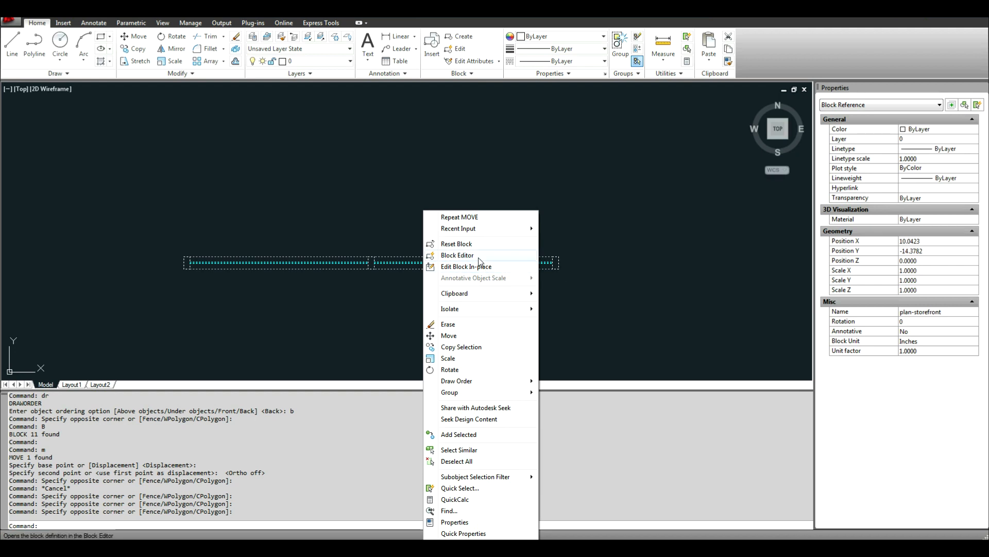
mouse_move(486, 261)
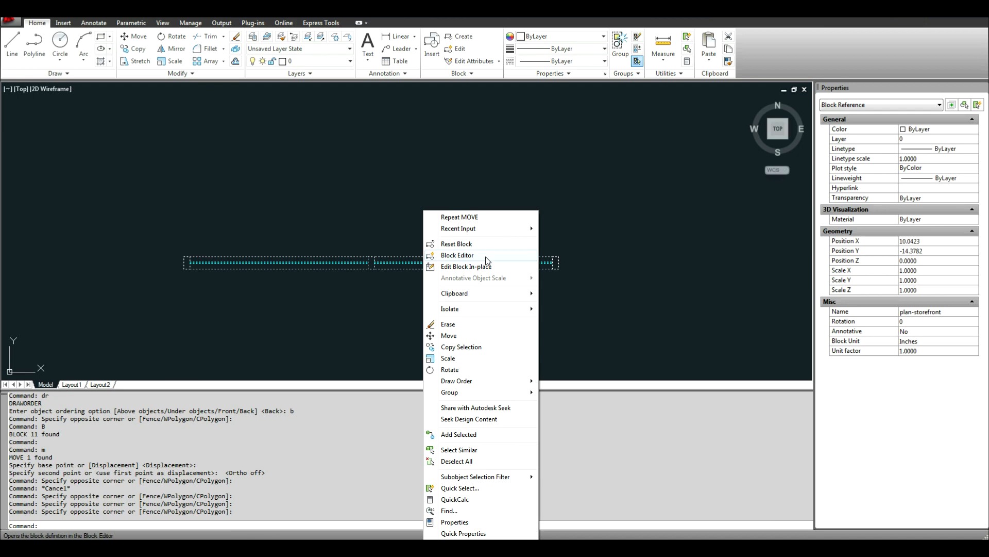
mouse_move(457, 255)
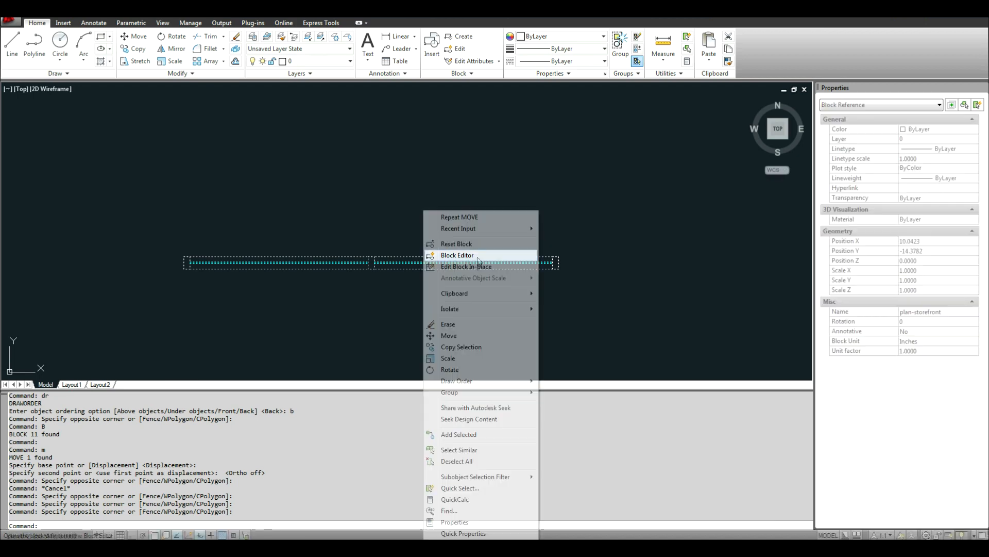
Open plan-storefront in the Block Editor and start a Basepoint parameter.
click(457, 255)
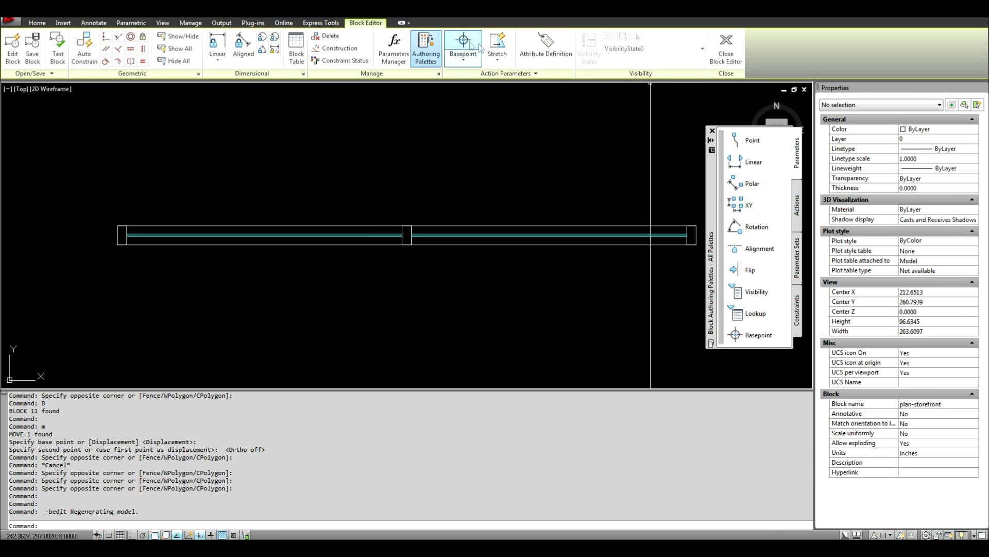
click(463, 48)
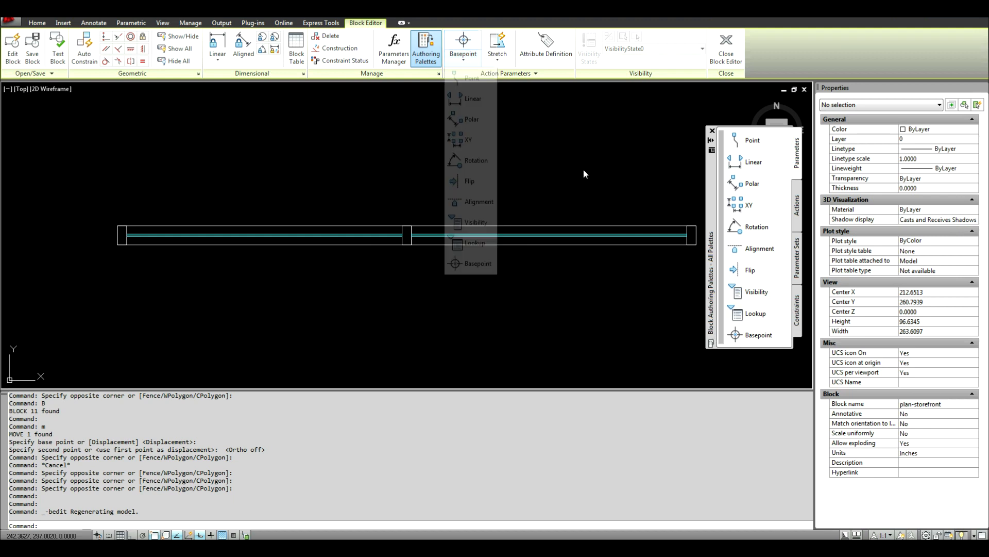
click(462, 44)
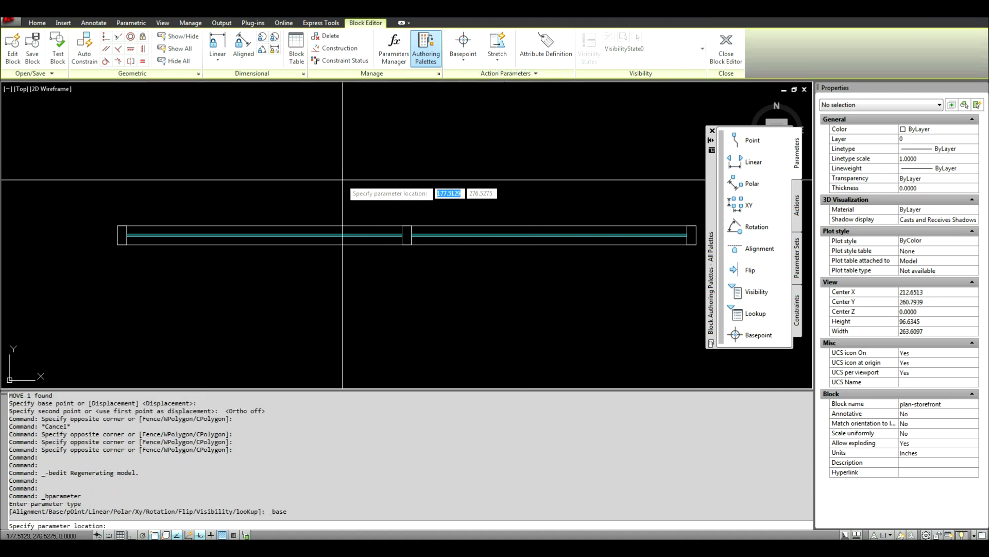
mouse_move(442, 141)
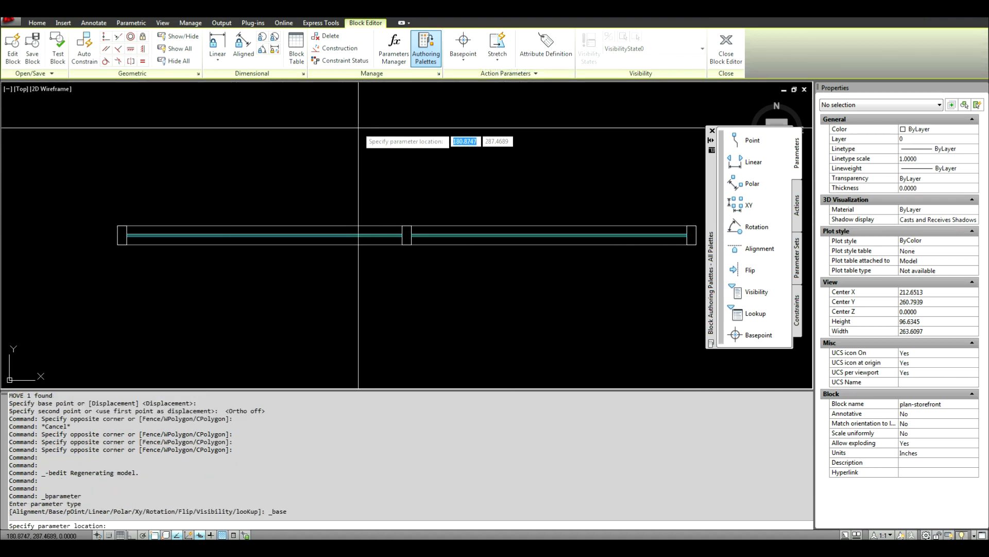
mouse_move(116, 236)
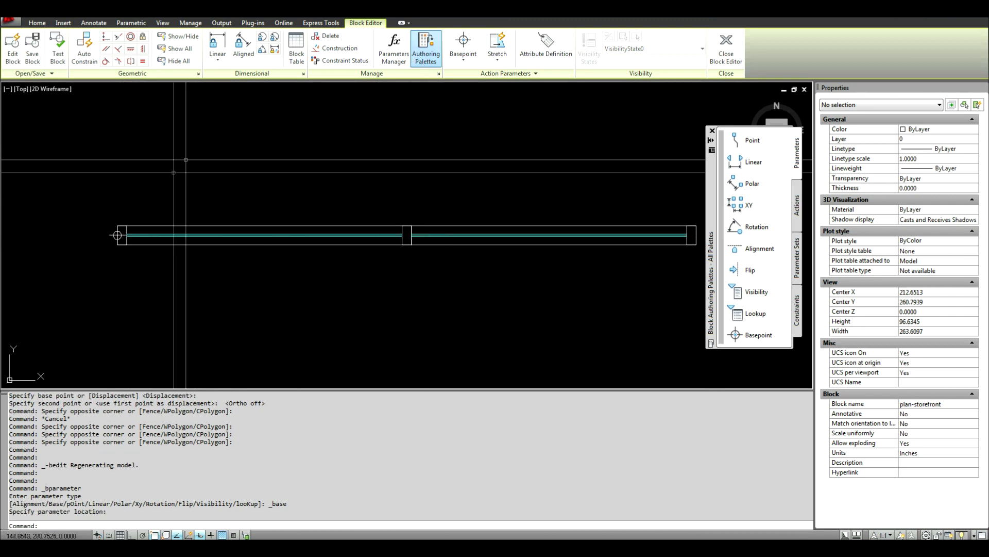
mouse_move(117, 235)
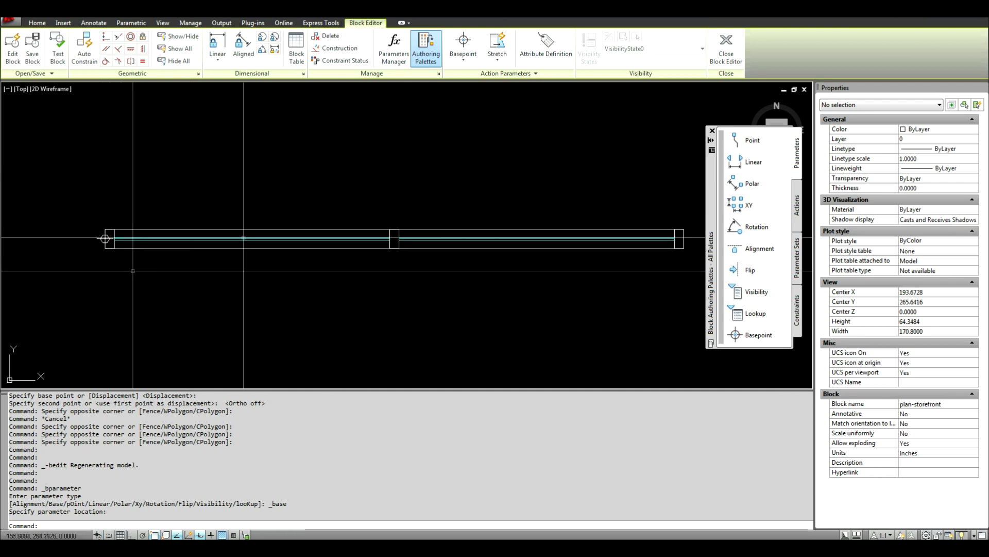
Add a linear parameter ending at the storefront's right end.
click(463, 44)
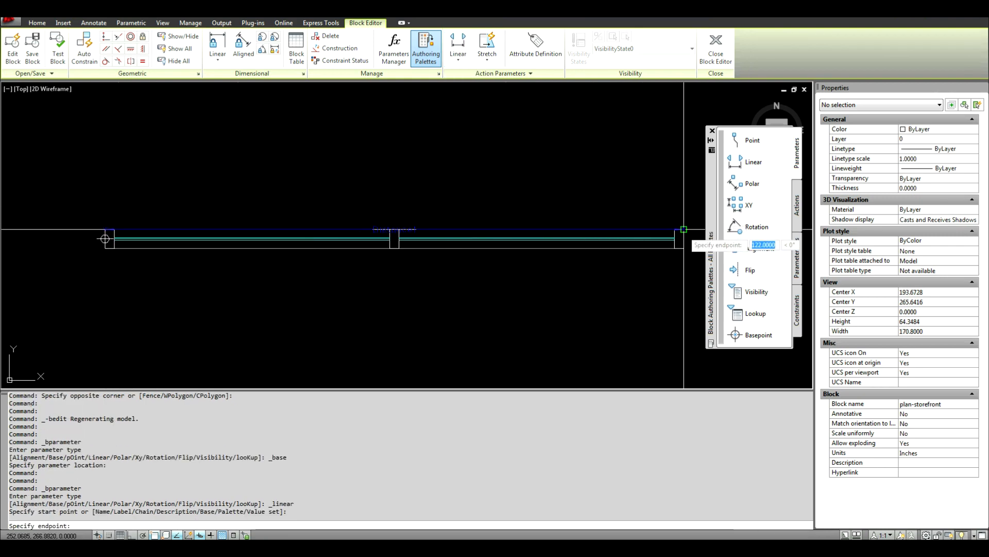
click(683, 229)
text(1)
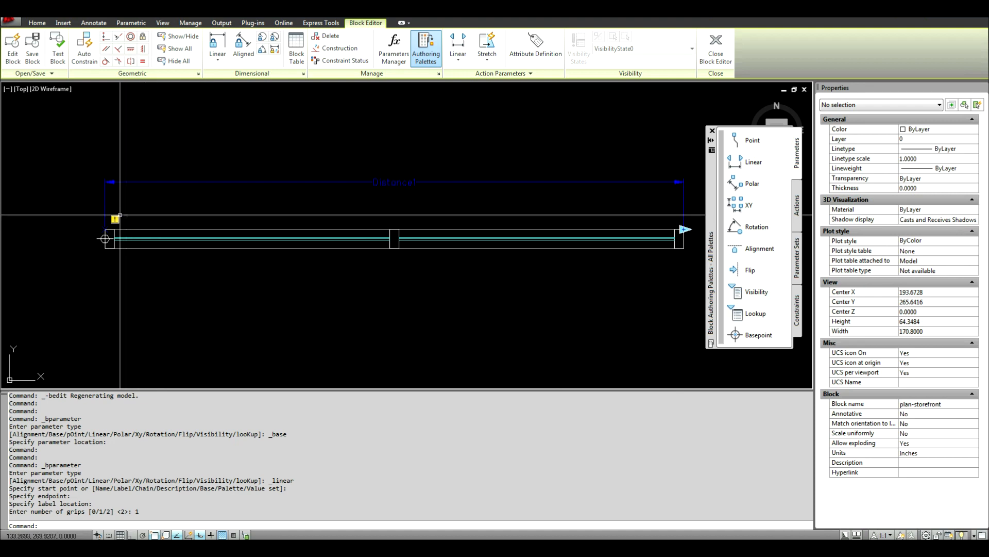
mouse_move(391, 190)
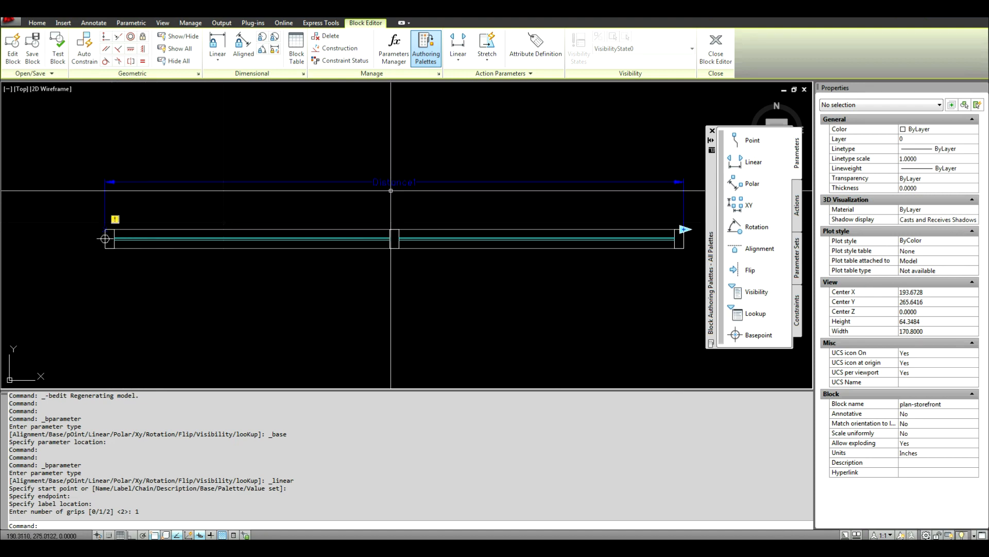
mouse_move(485, 110)
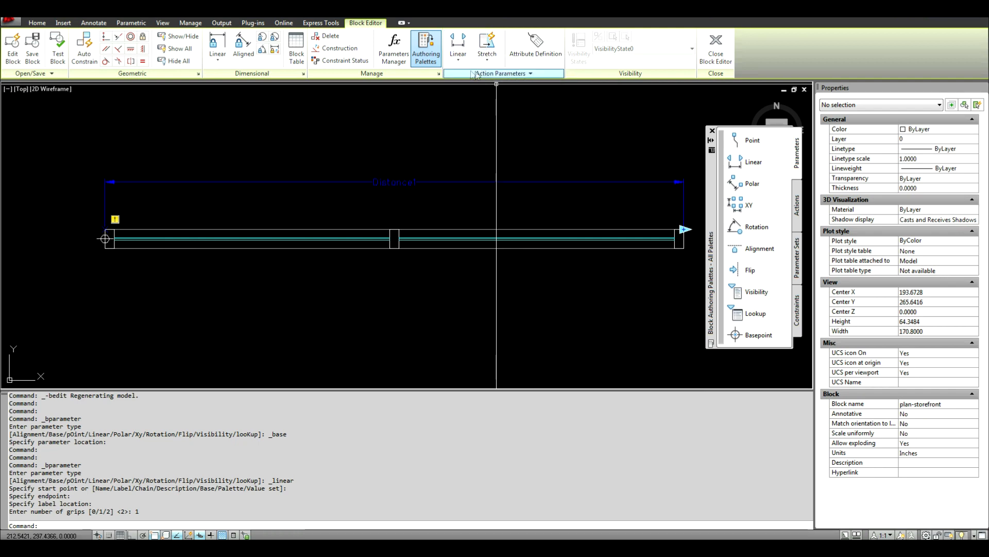
mouse_move(487, 41)
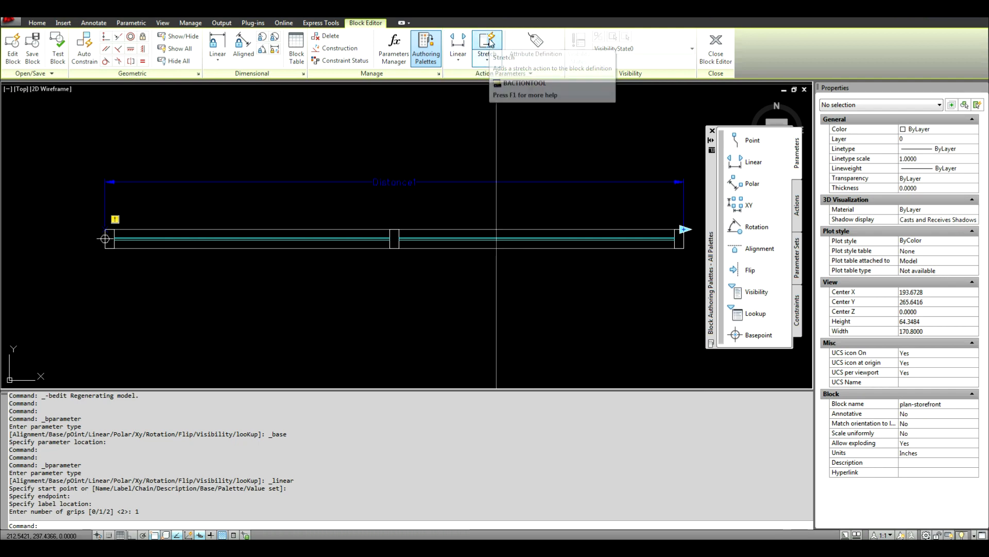
Attach a stretch action to the linear parameter, framing the storefront's right end.
click(487, 43)
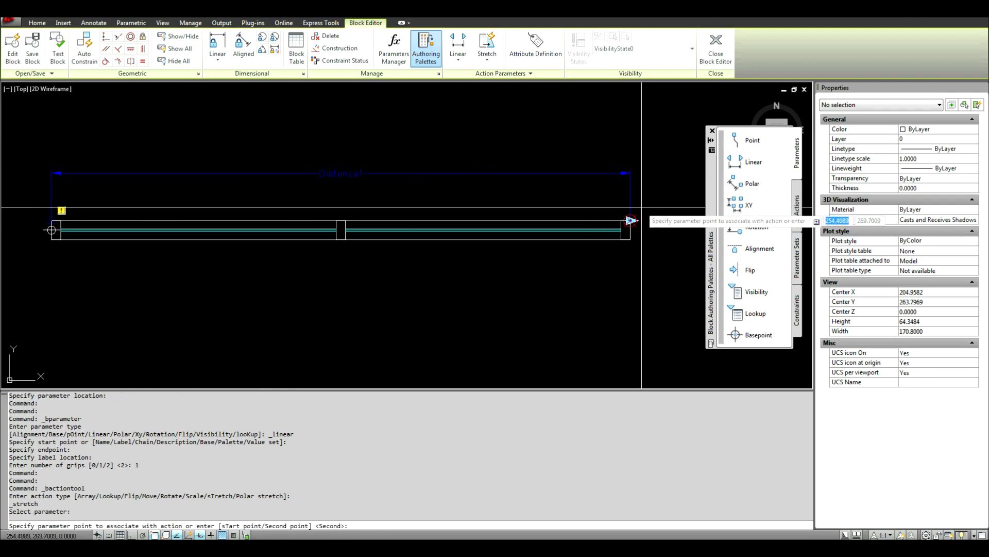
click(630, 221)
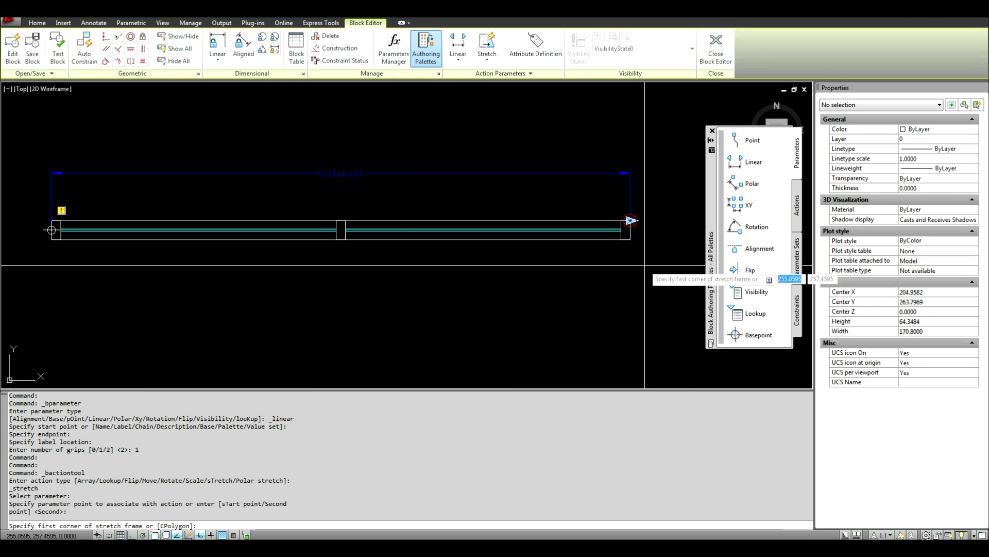
mouse_move(628, 221)
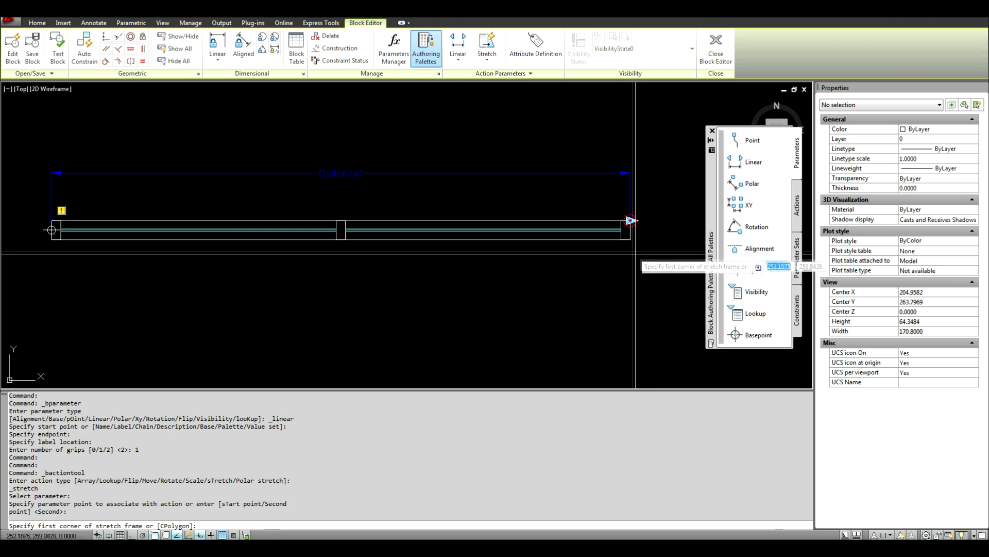
mouse_move(631, 220)
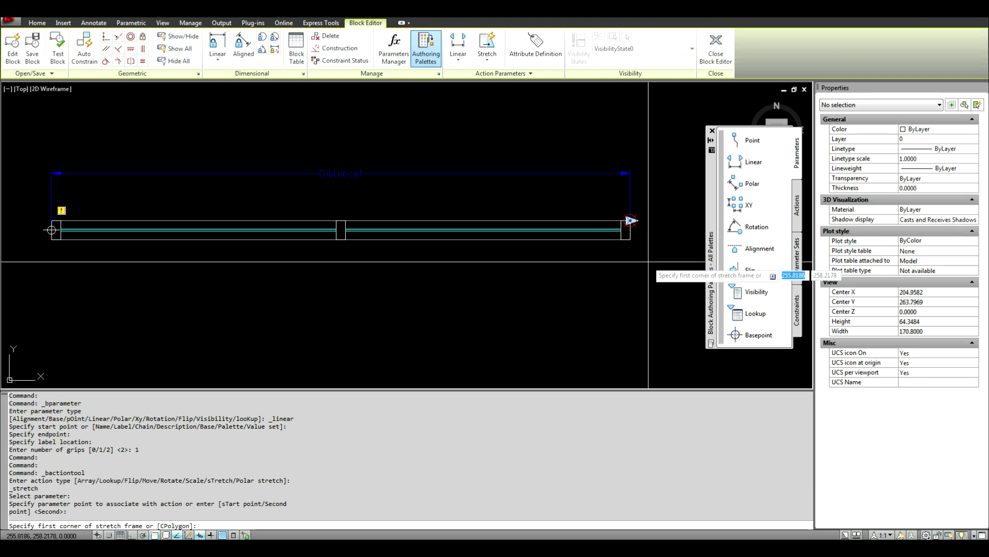
click(631, 208)
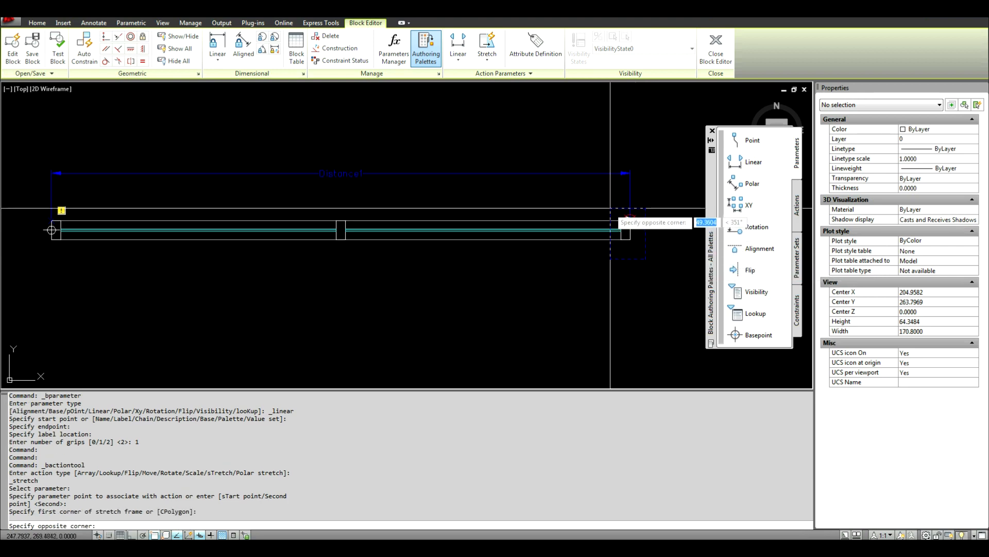
click(610, 207)
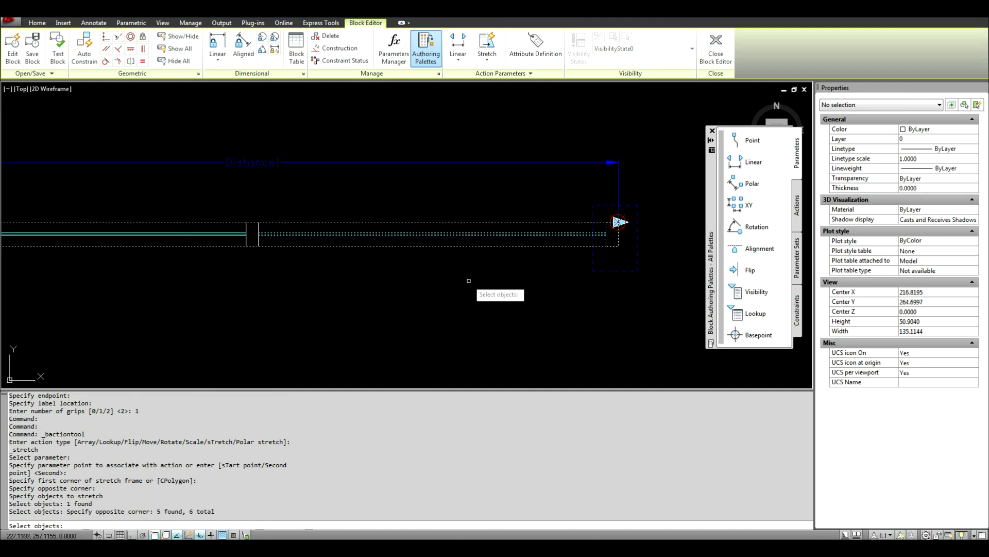
mouse_move(522, 286)
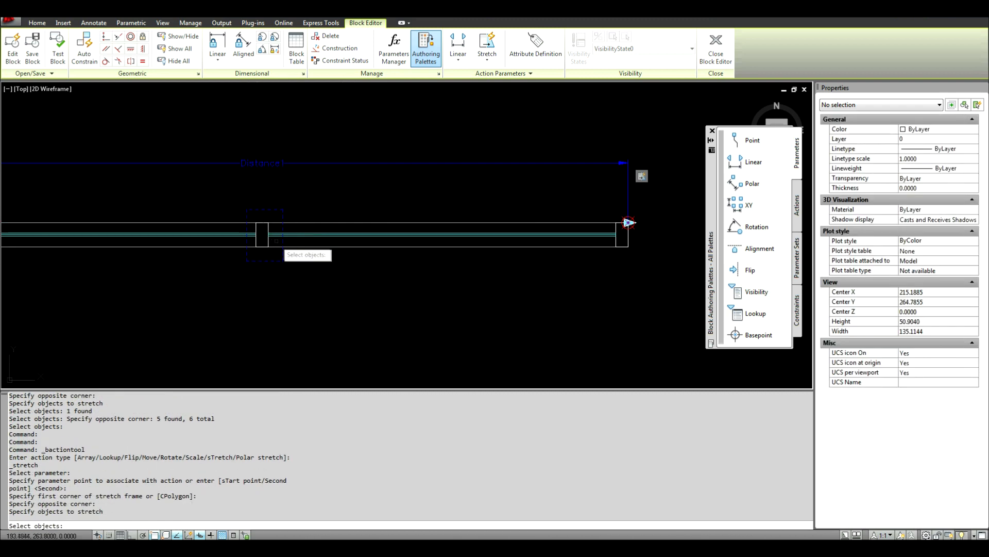
Select the middle-mullion objects for the second stretch action on Distance1.
click(247, 231)
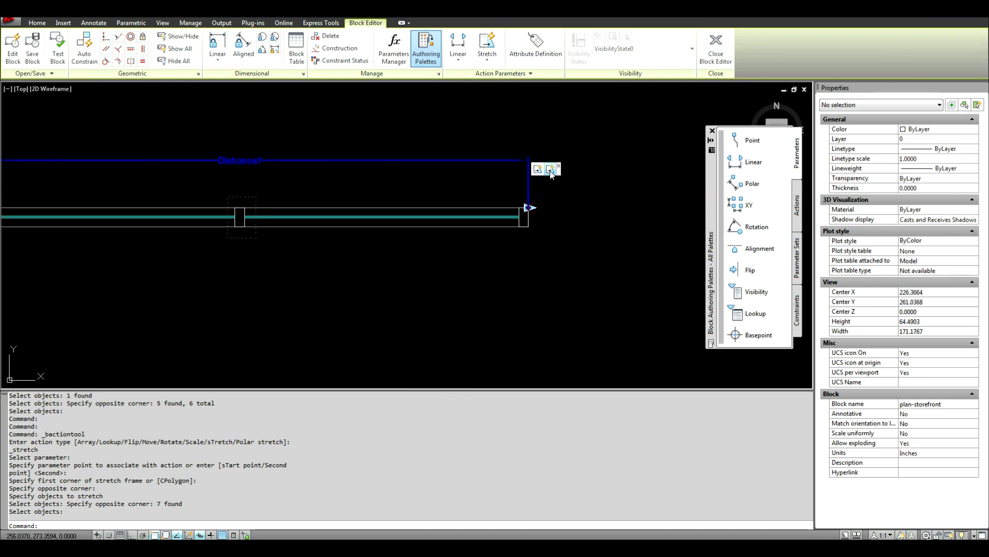
mouse_move(550, 169)
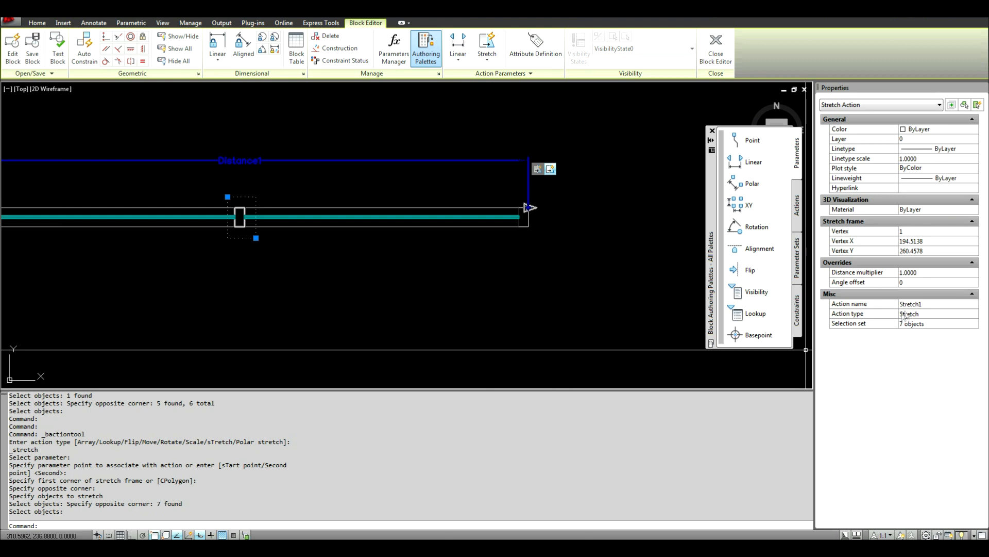
Give the middle-mullion Stretch1 action a 0.5 distance multiplier in Properties.
double_click(934, 272)
text(0.5000)
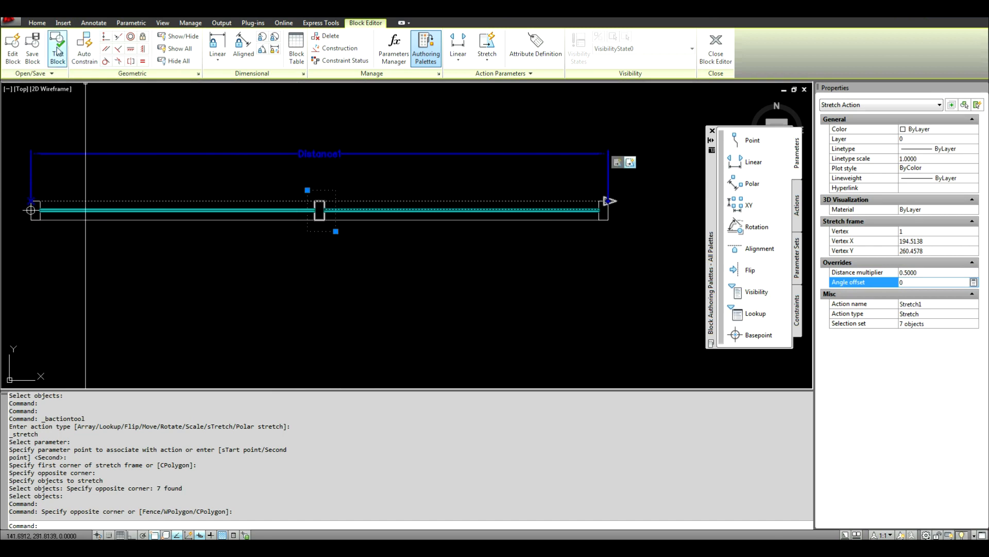
In Test Block, shorten the storefront to about 104.8 units and confirm the mullion stays centred.
click(716, 49)
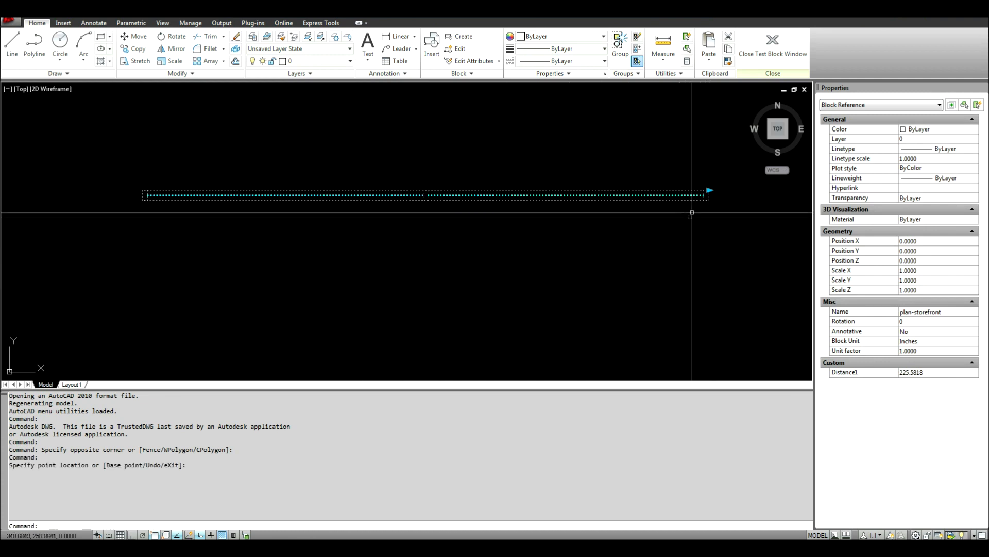
click(315, 228)
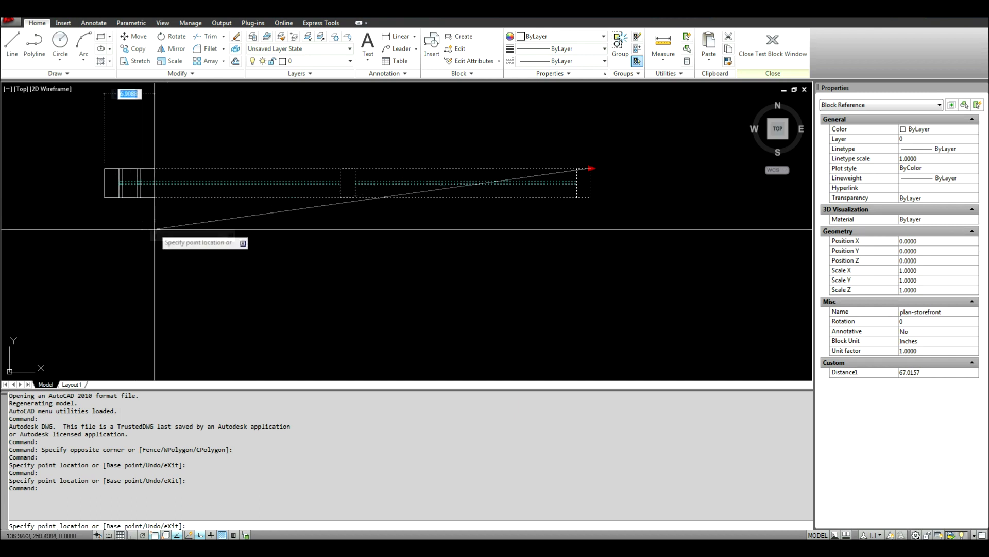
click(501, 168)
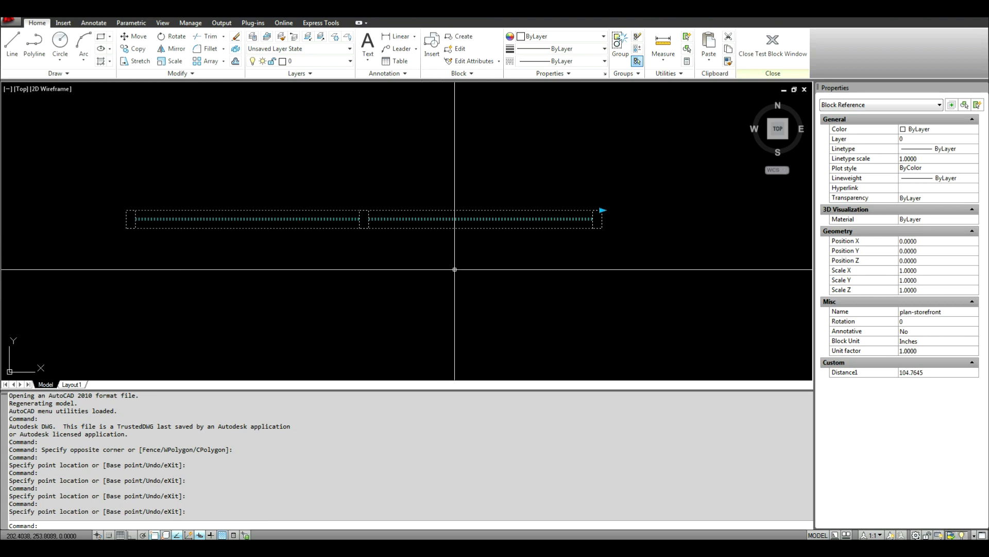
mouse_move(429, 276)
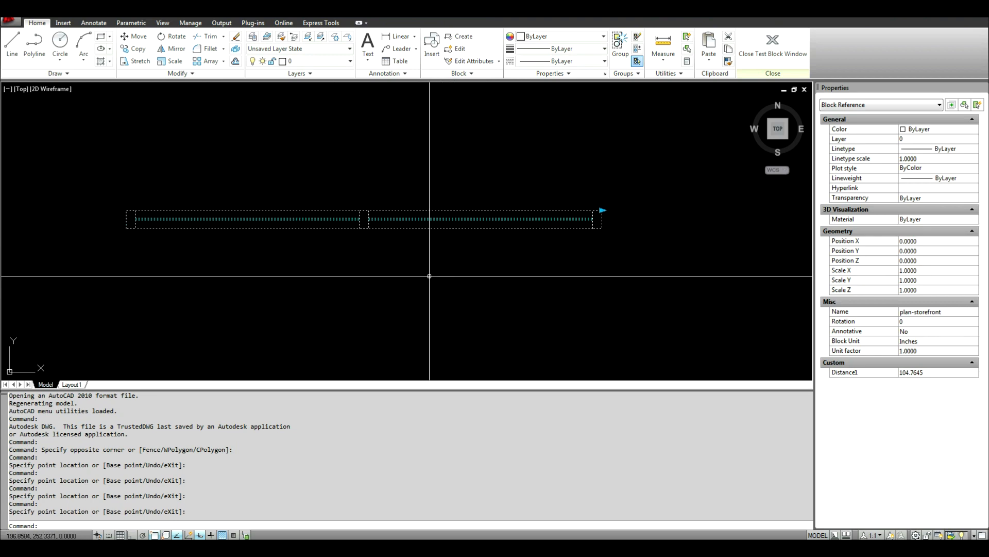
key(Escape)
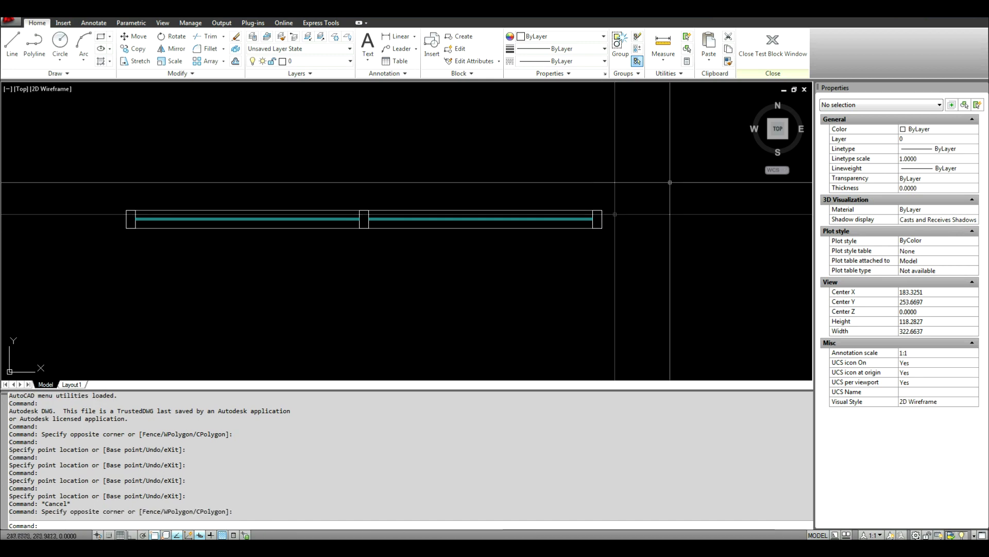
mouse_move(447, 236)
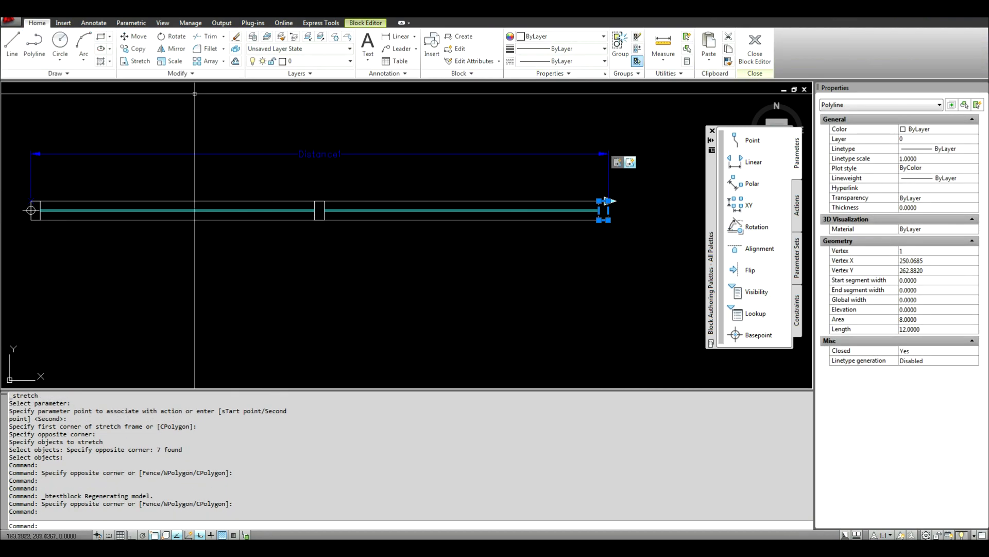
Leave the test window and close the Block Editor, keeping changes.
key(Escape)
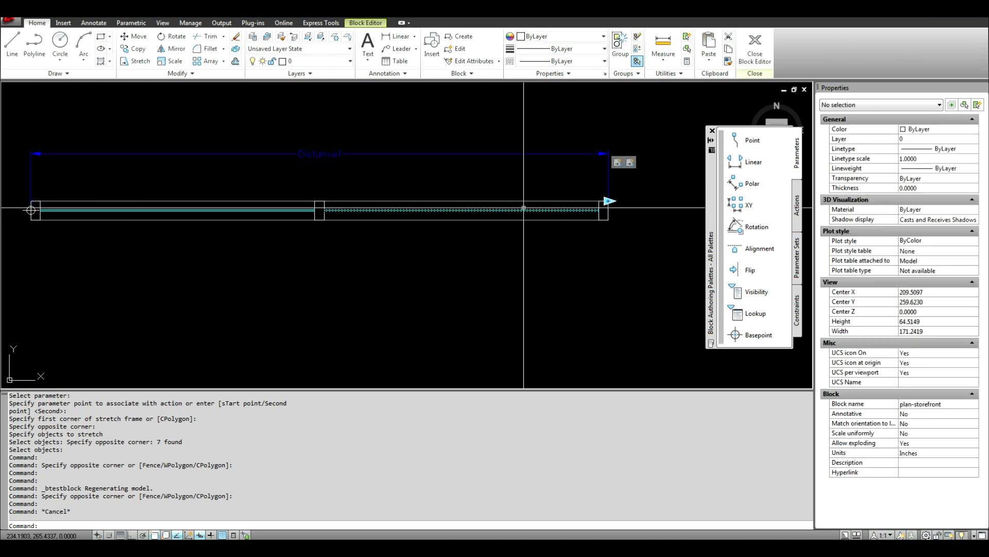
mouse_move(754, 40)
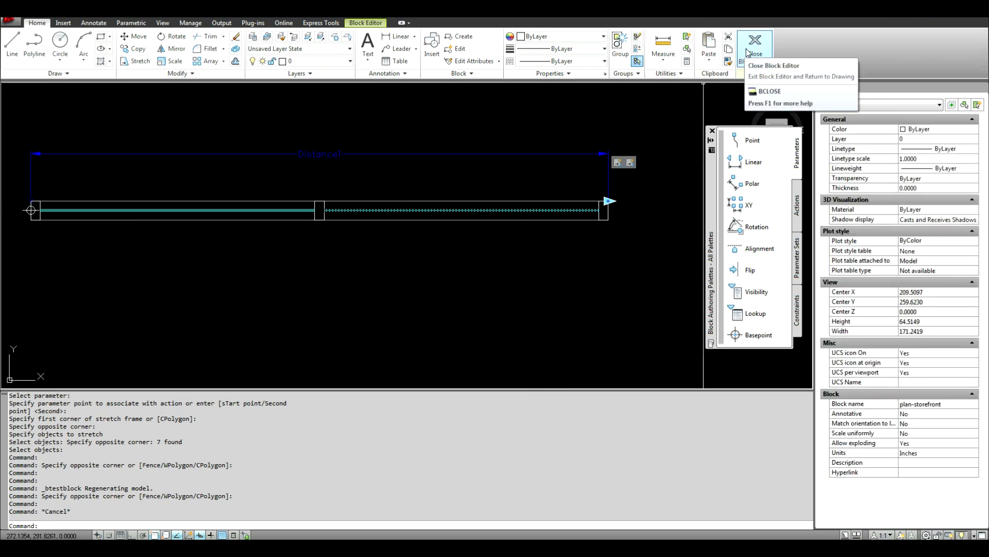
click(755, 41)
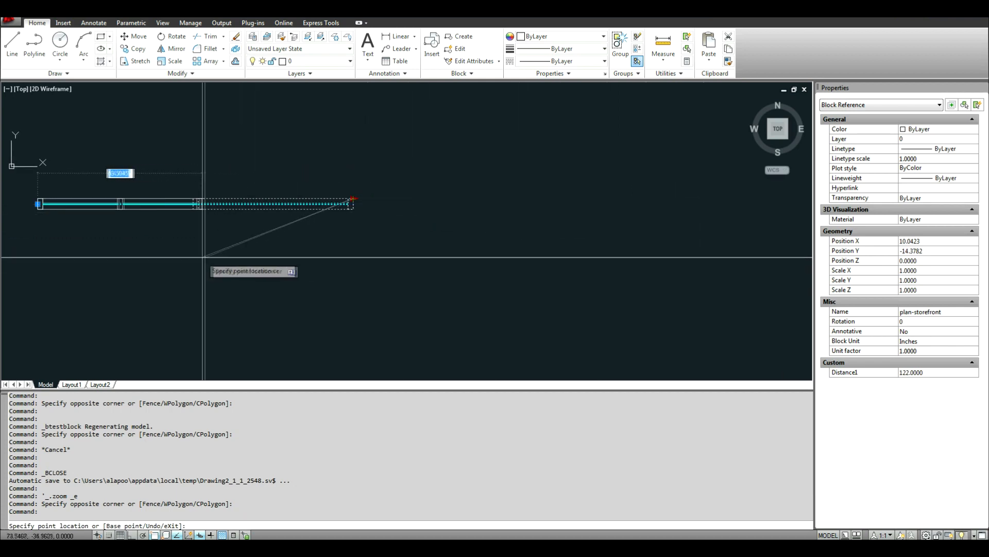
Put the inserted plan-storefront block on layer A-Glaz-Mull.
key(Escape)
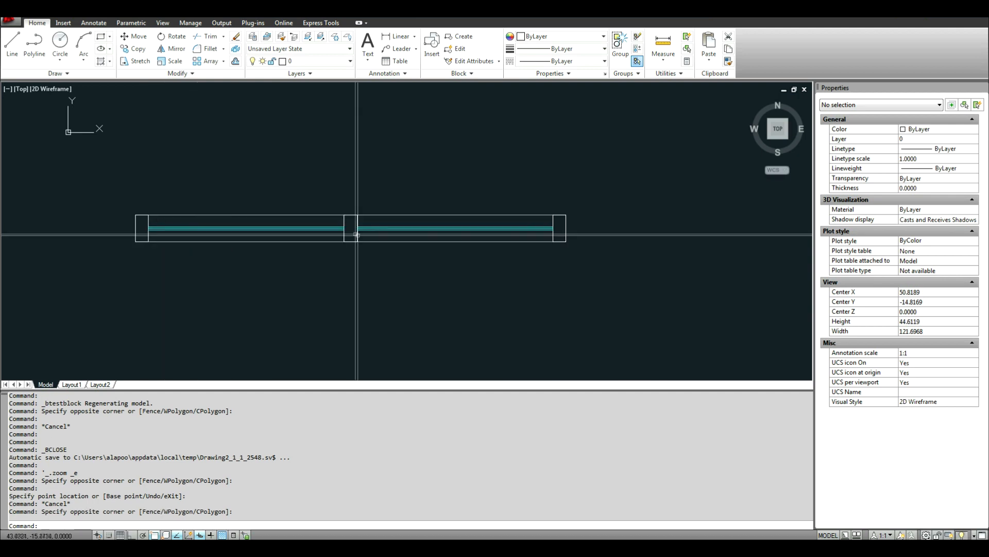
mouse_move(577, 264)
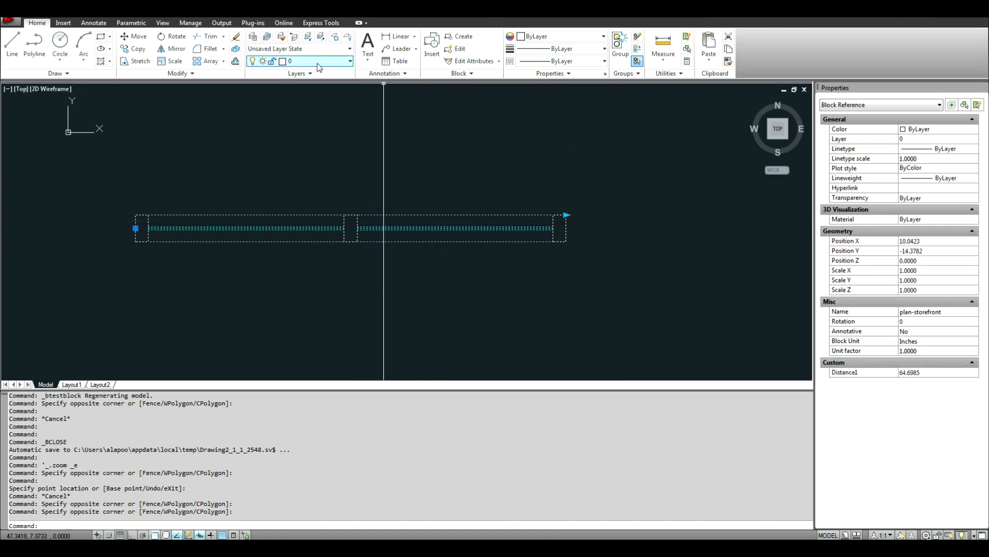
click(349, 61)
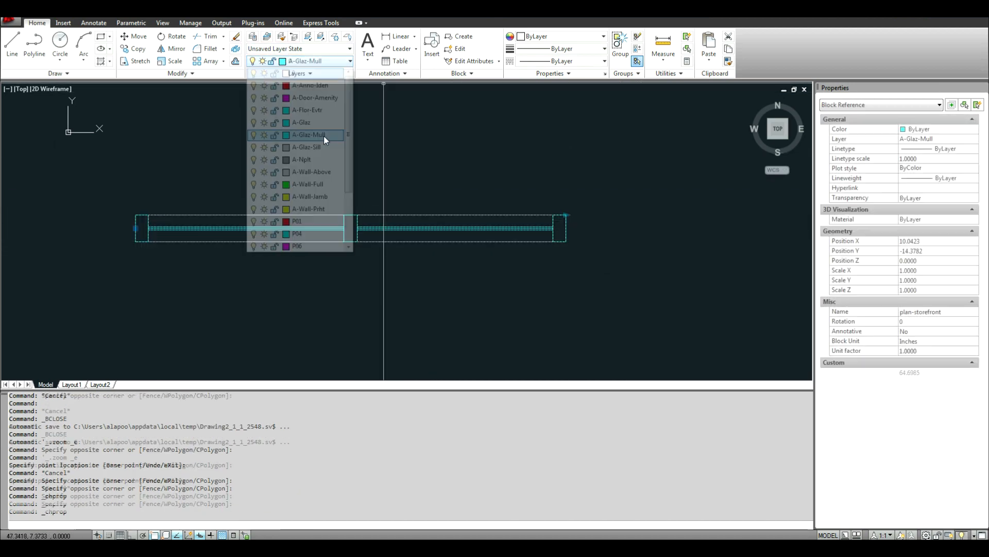
click(313, 134)
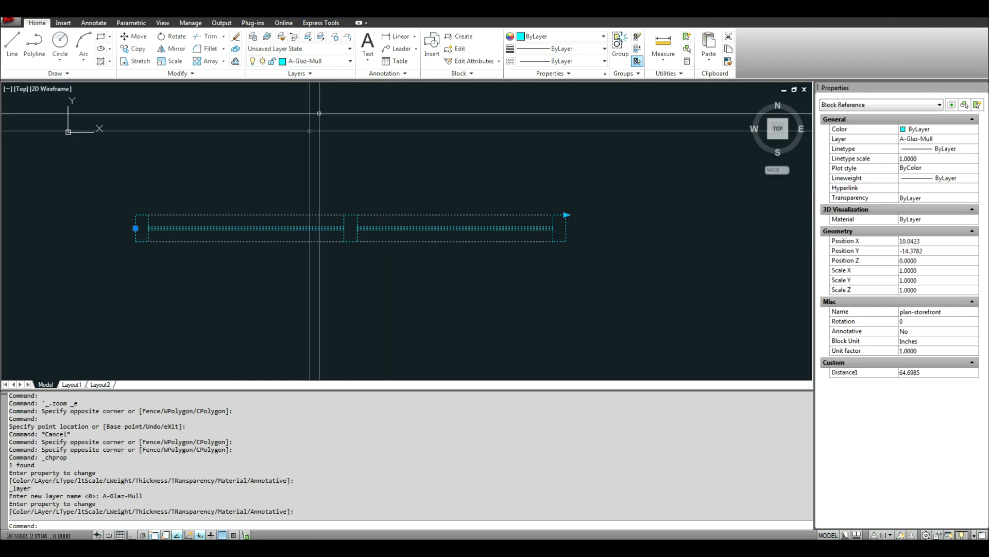
key(Escape)
text(l)
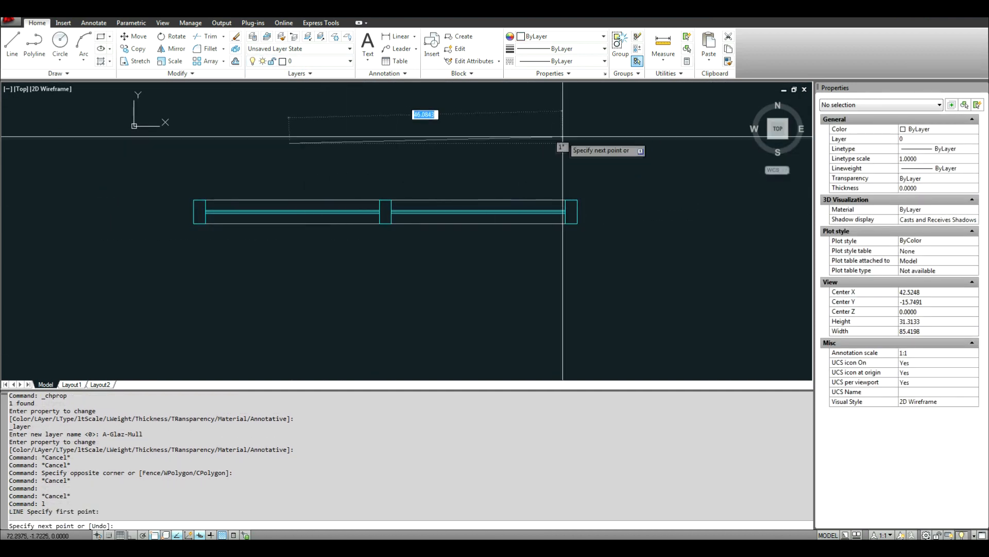
Finish the sloped line and use the storefront block as the match-properties source.
key(Escape)
text(ma)
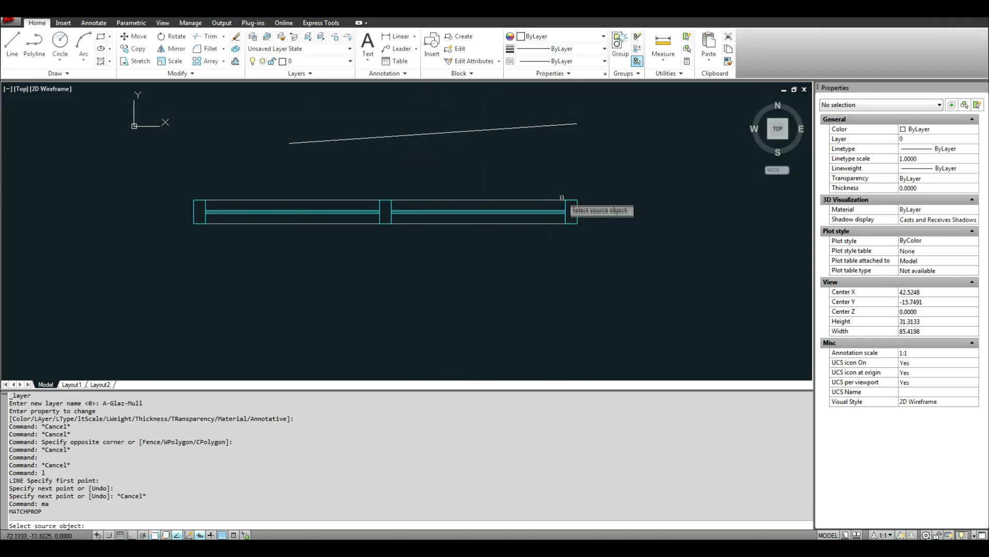
click(433, 132)
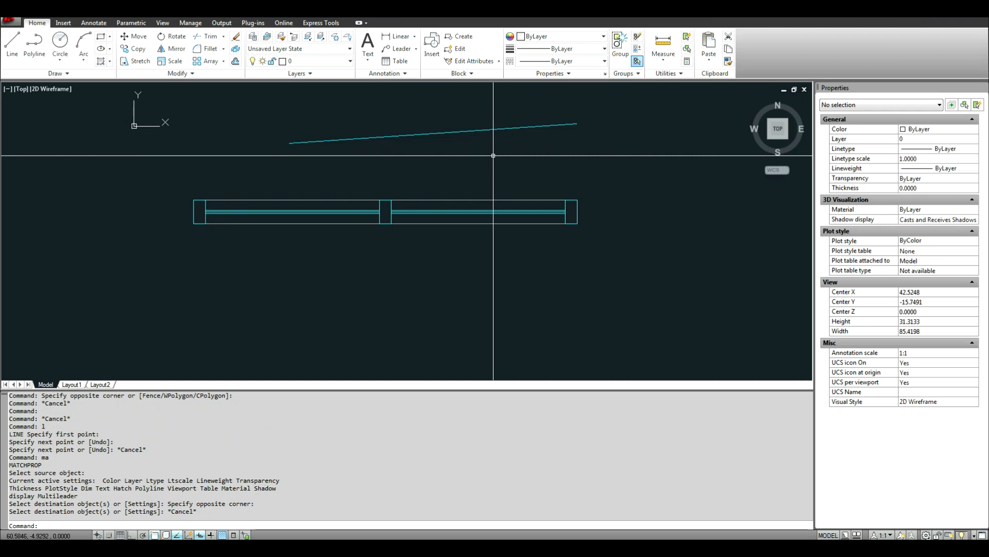
mouse_move(395, 157)
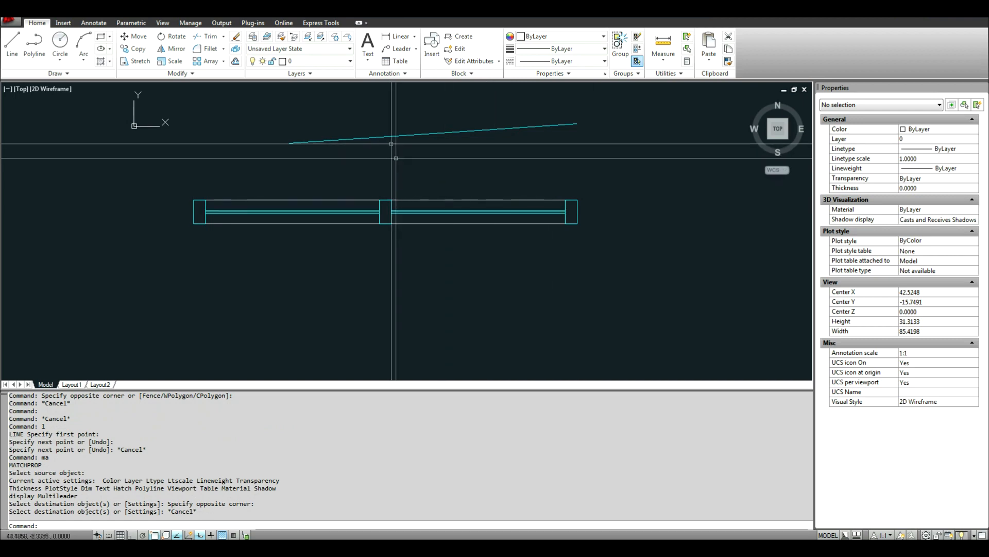